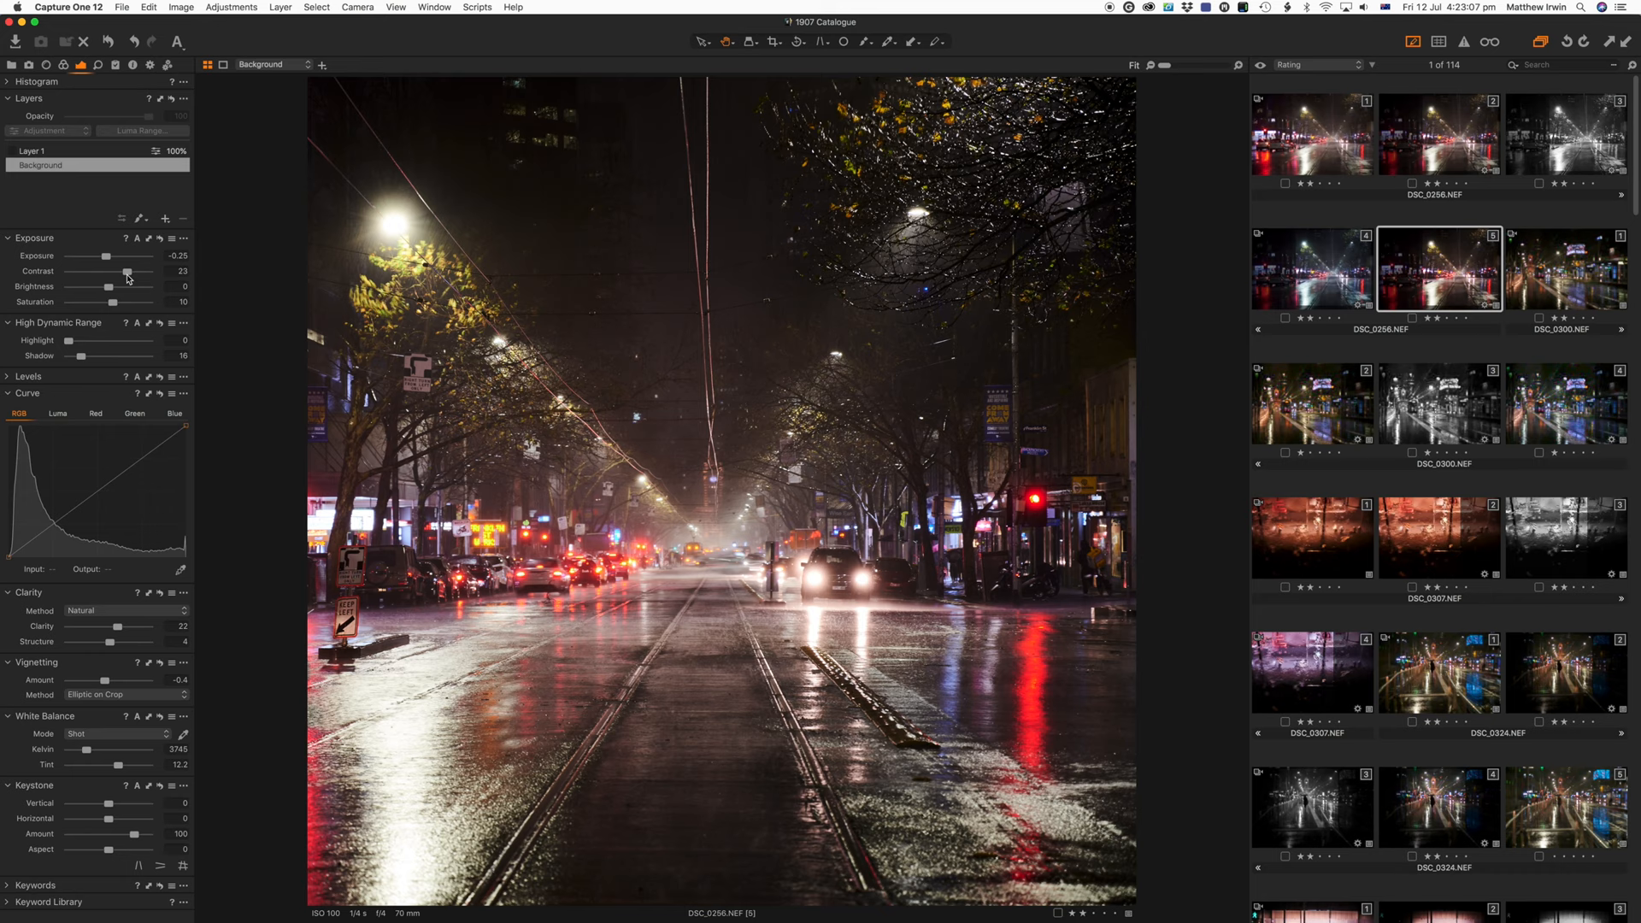
# Step: Lower the tram-street photo's Contrast from 23 to 9 and set Saturation to 0
pyautogui.moveTo(128, 270); pyautogui.dragTo(110, 270)
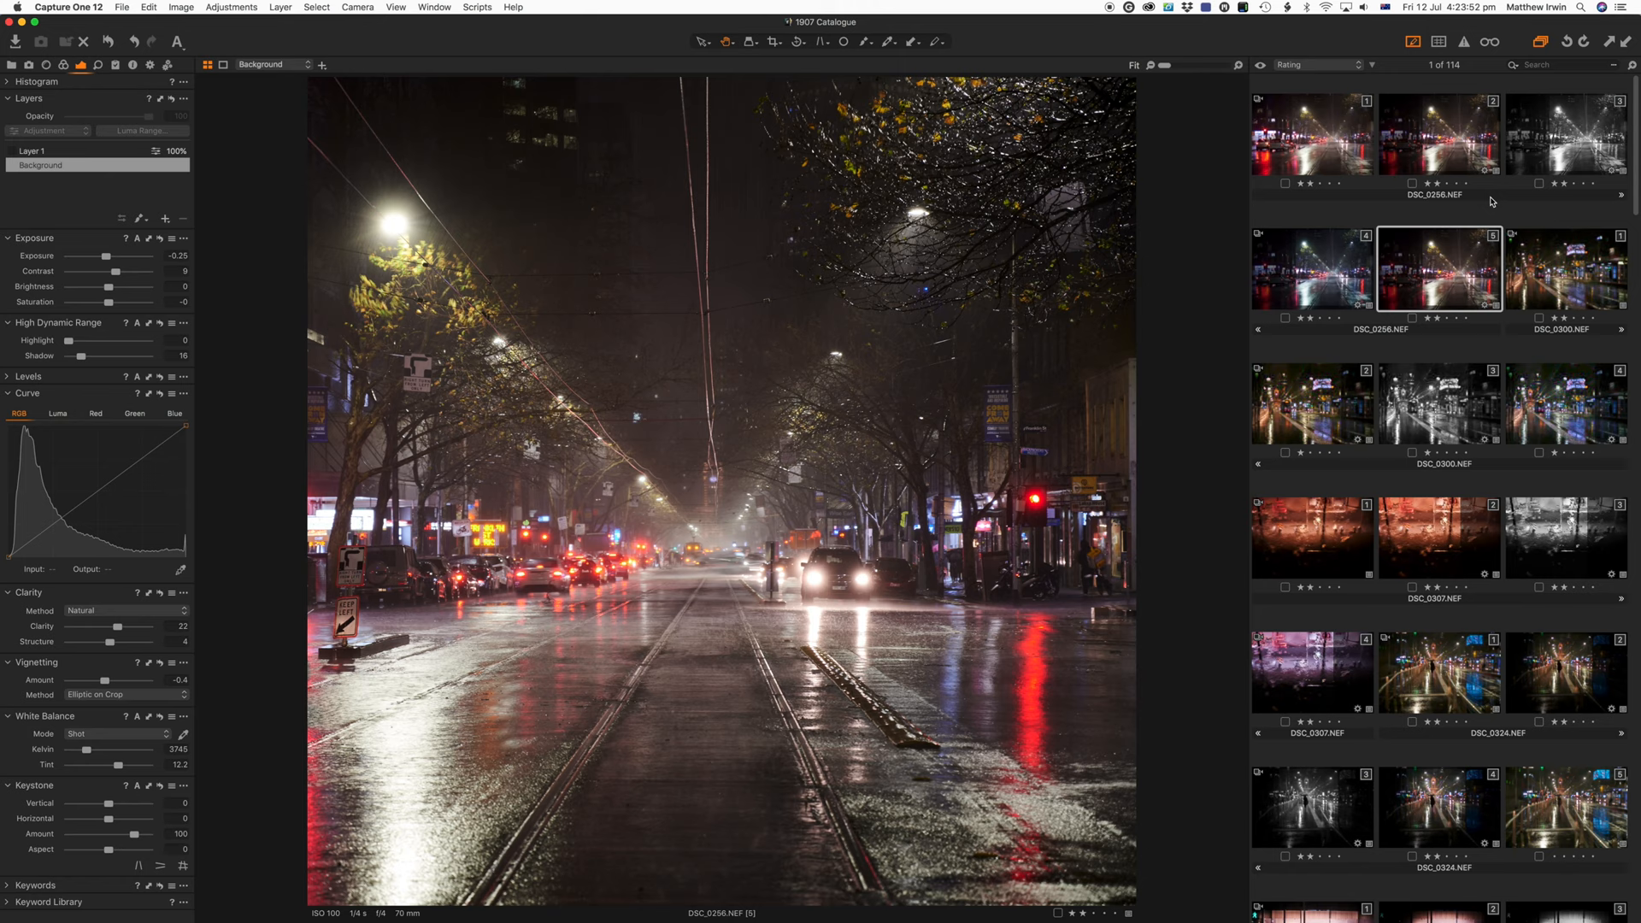
# Step: Scroll the browser down to DSC_0317.NEF and open the red-billboard station photo
pyautogui.scroll(-3)
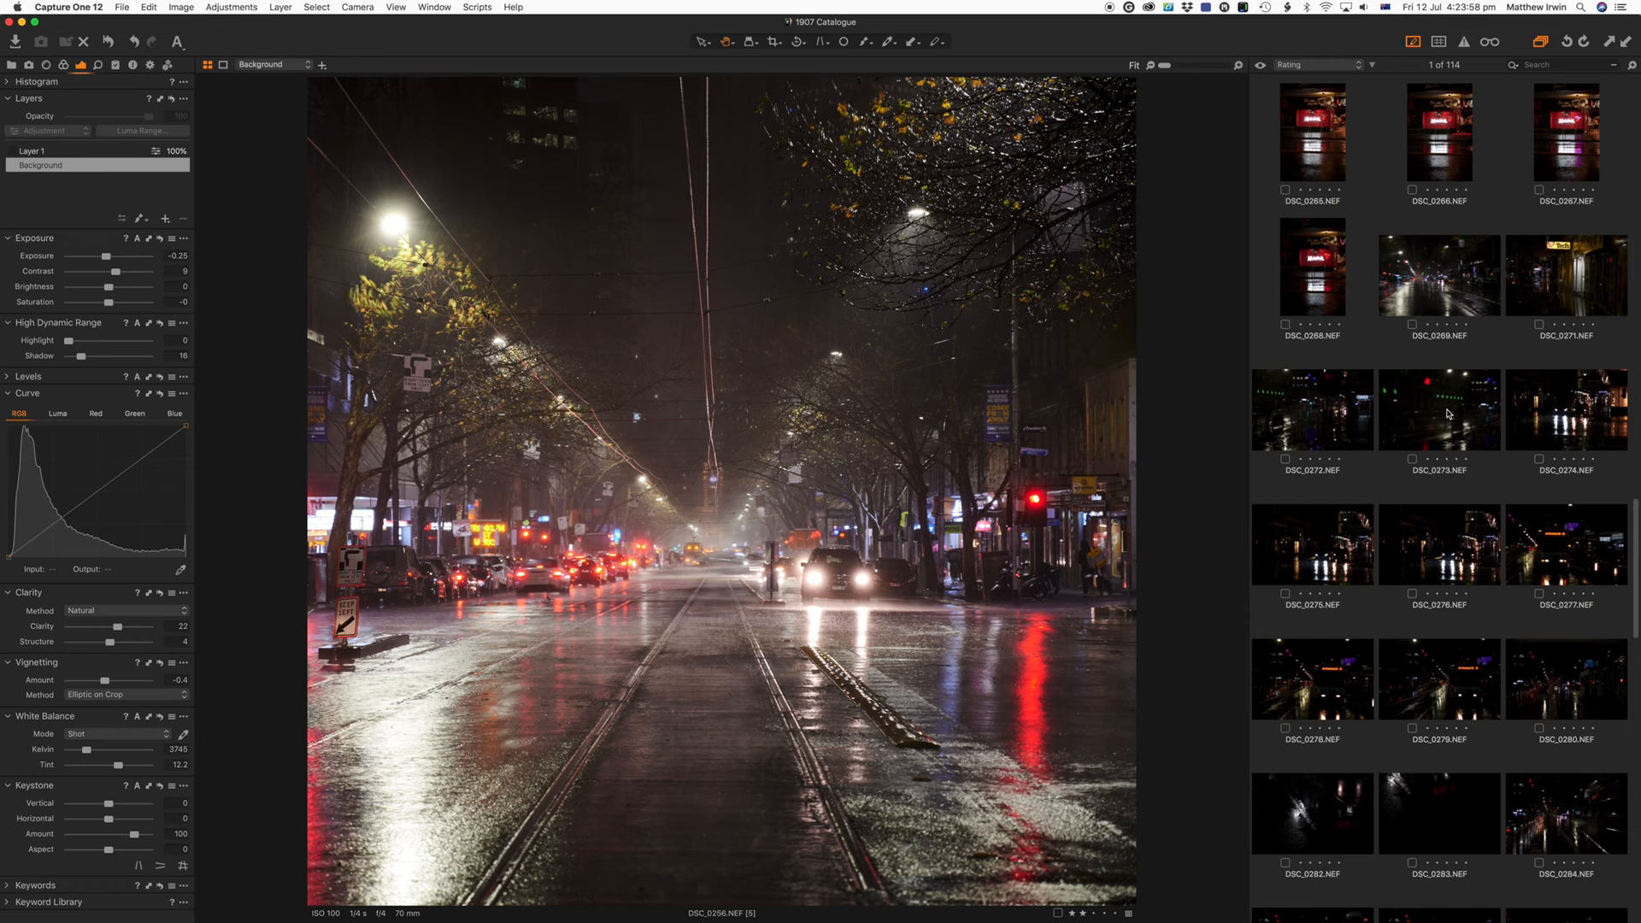
pyautogui.scroll(-3)
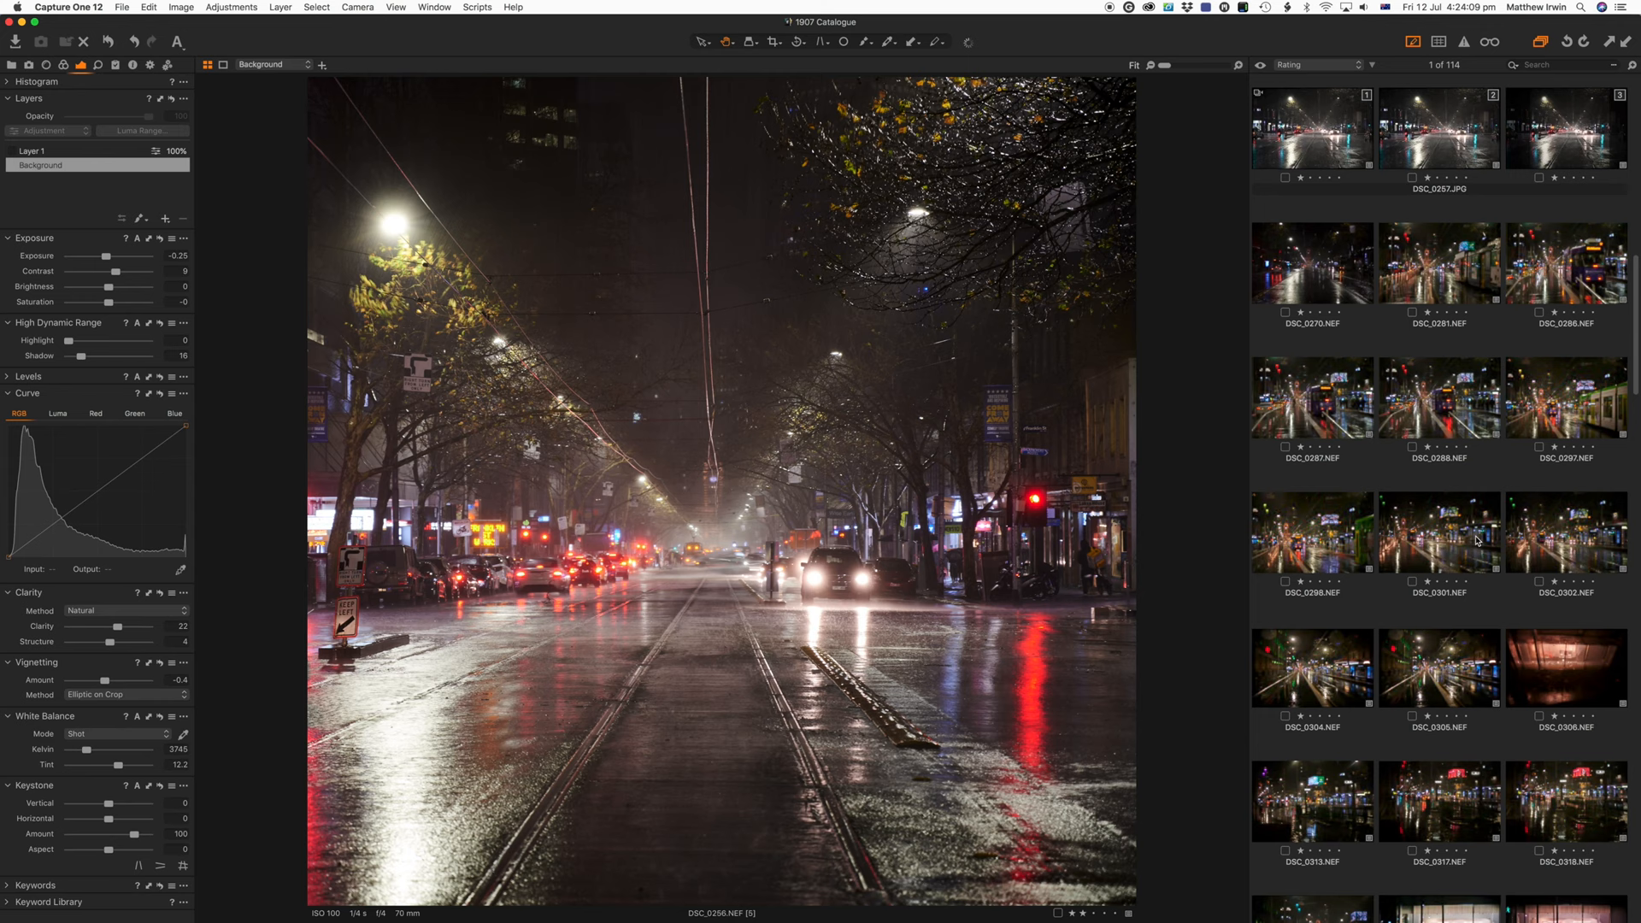
pyautogui.click(1438, 321)
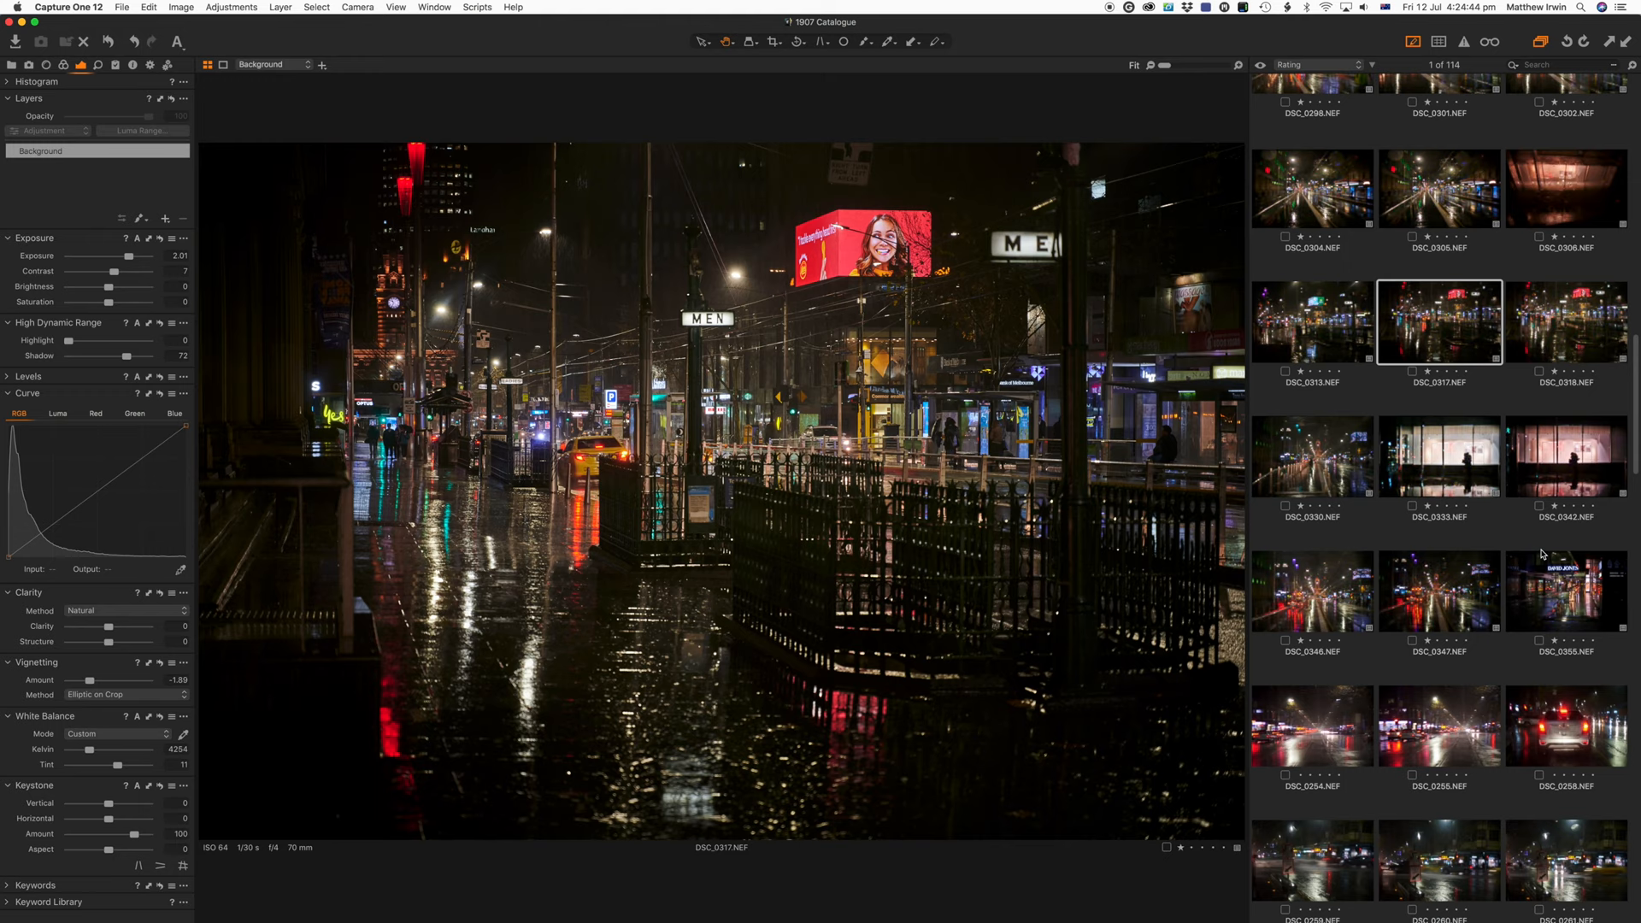
# Step: Show DSC_0347, the rainy tram-line photo with the lit clock tower, in the viewer
pyautogui.click(1438, 591)
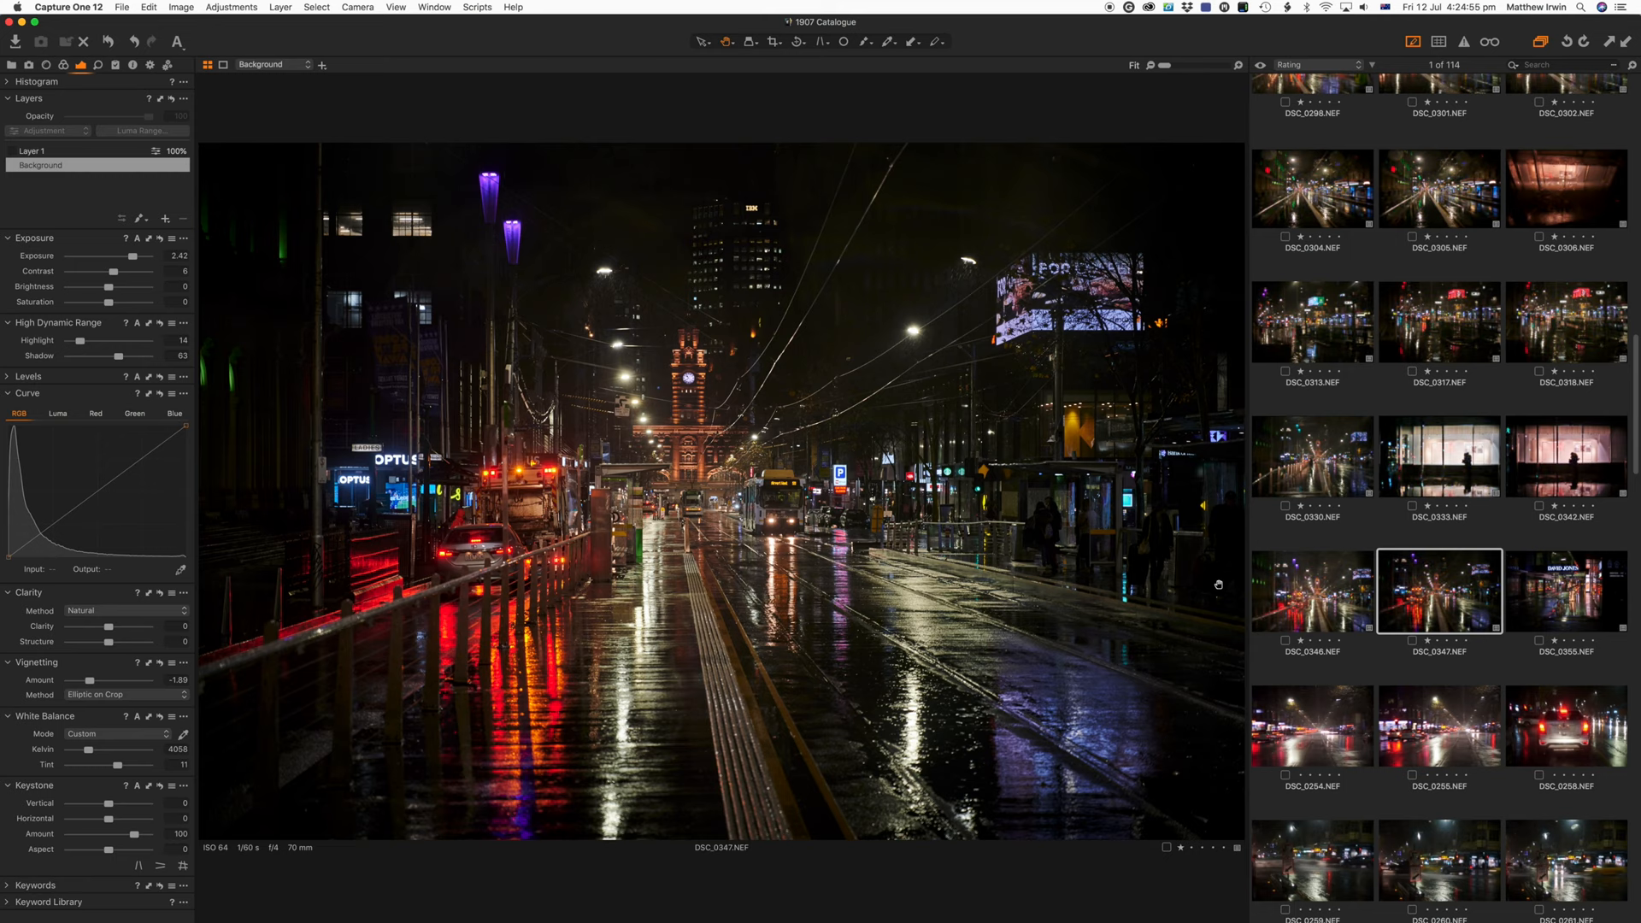
pyautogui.click(1312, 590)
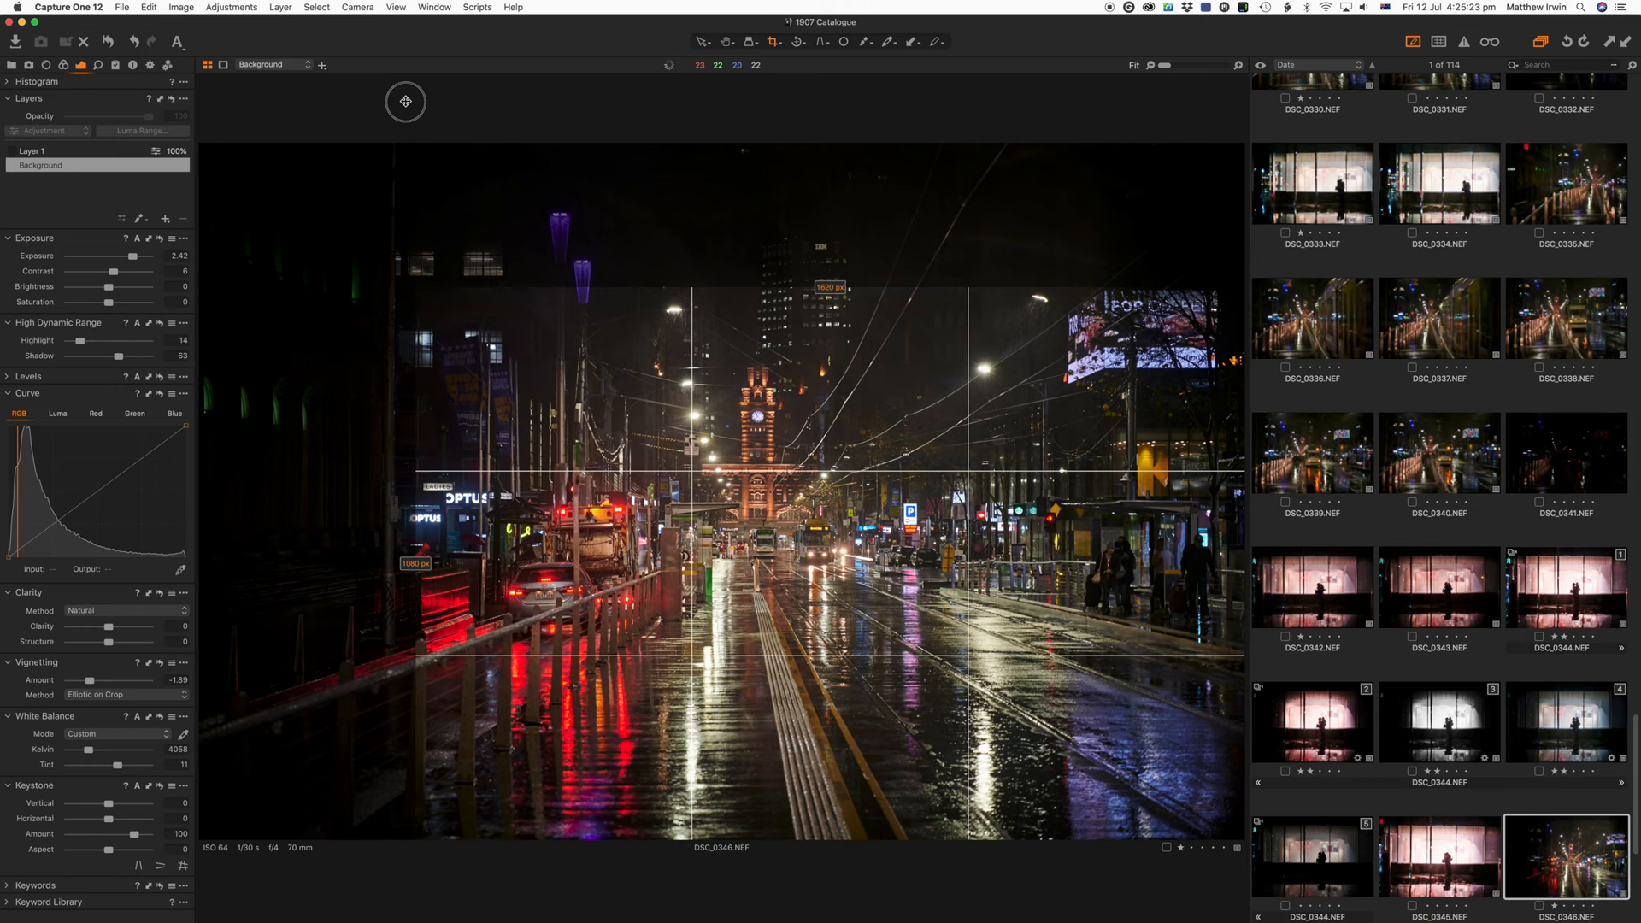
# Step: Drag the crop frame on DSC_0346 around the street scene
pyautogui.moveTo(406, 102); pyautogui.dragTo(544, 372)
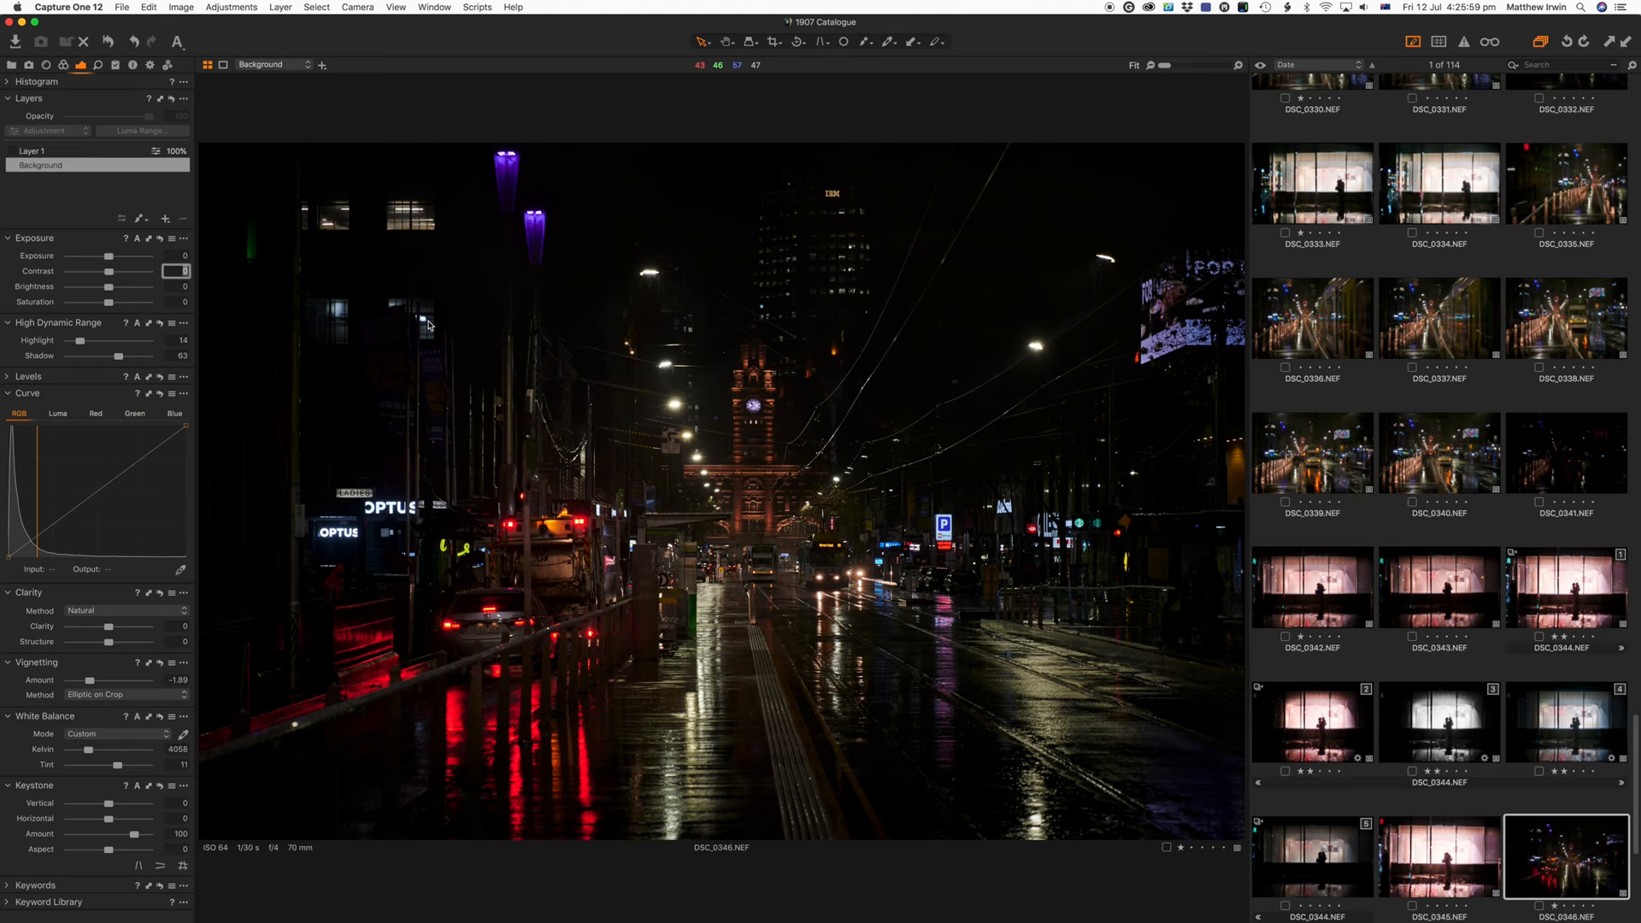
# Step: Settle DSC_0346's exposure at about +1.74 and lift its shadows in High Dynamic Range
pyautogui.click(1133, 65)
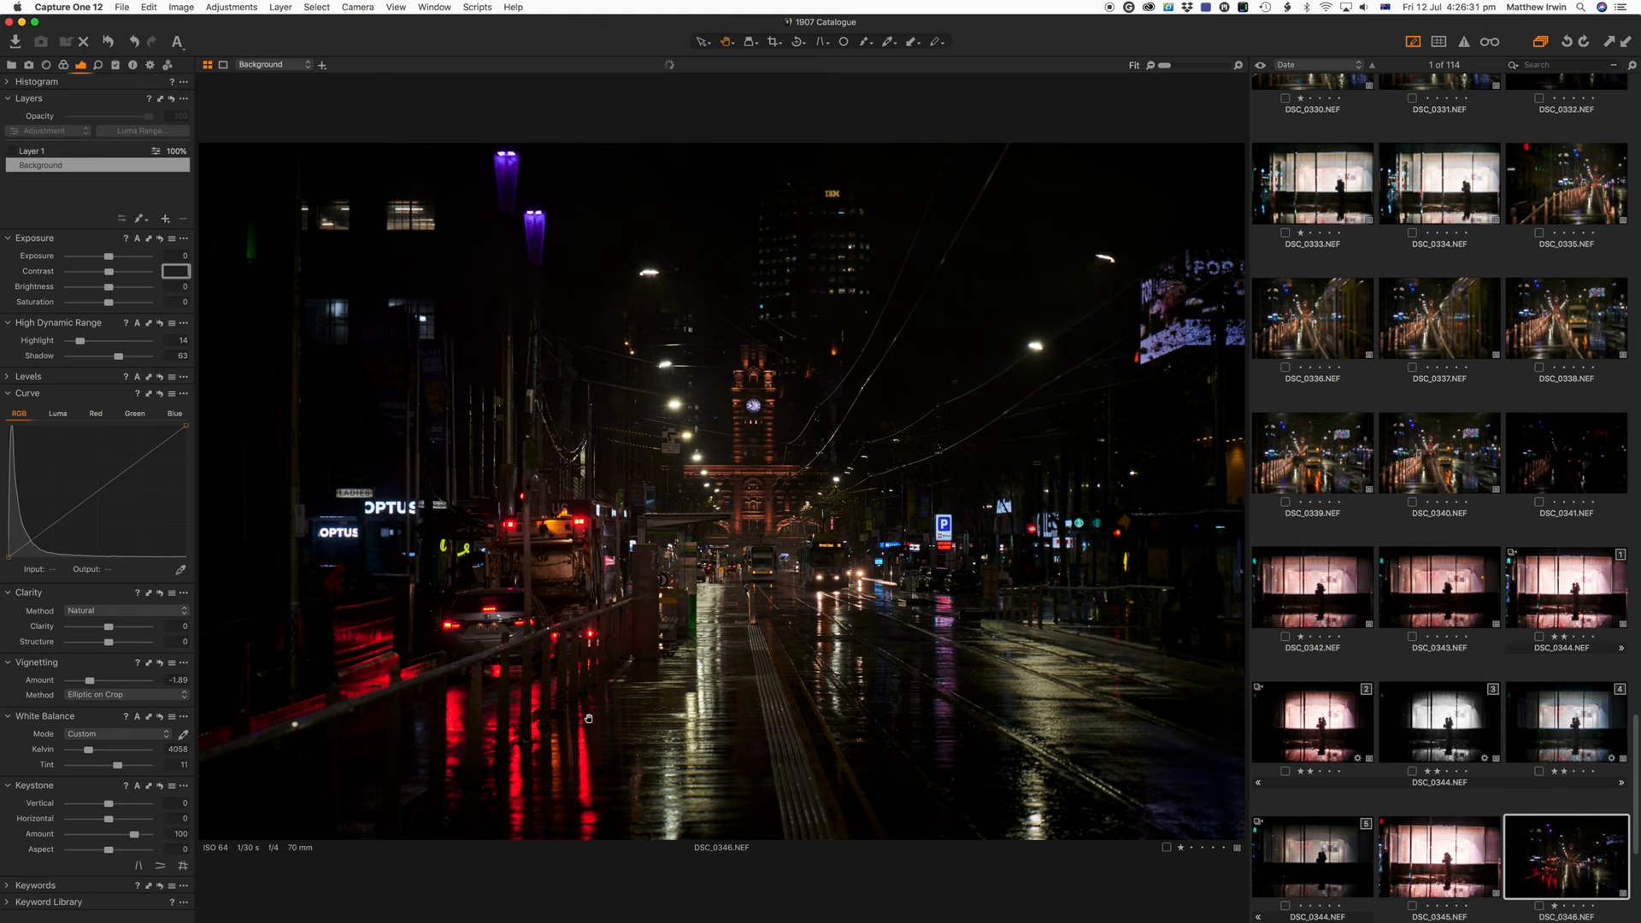
pyautogui.moveTo(108, 256); pyautogui.dragTo(139, 256)
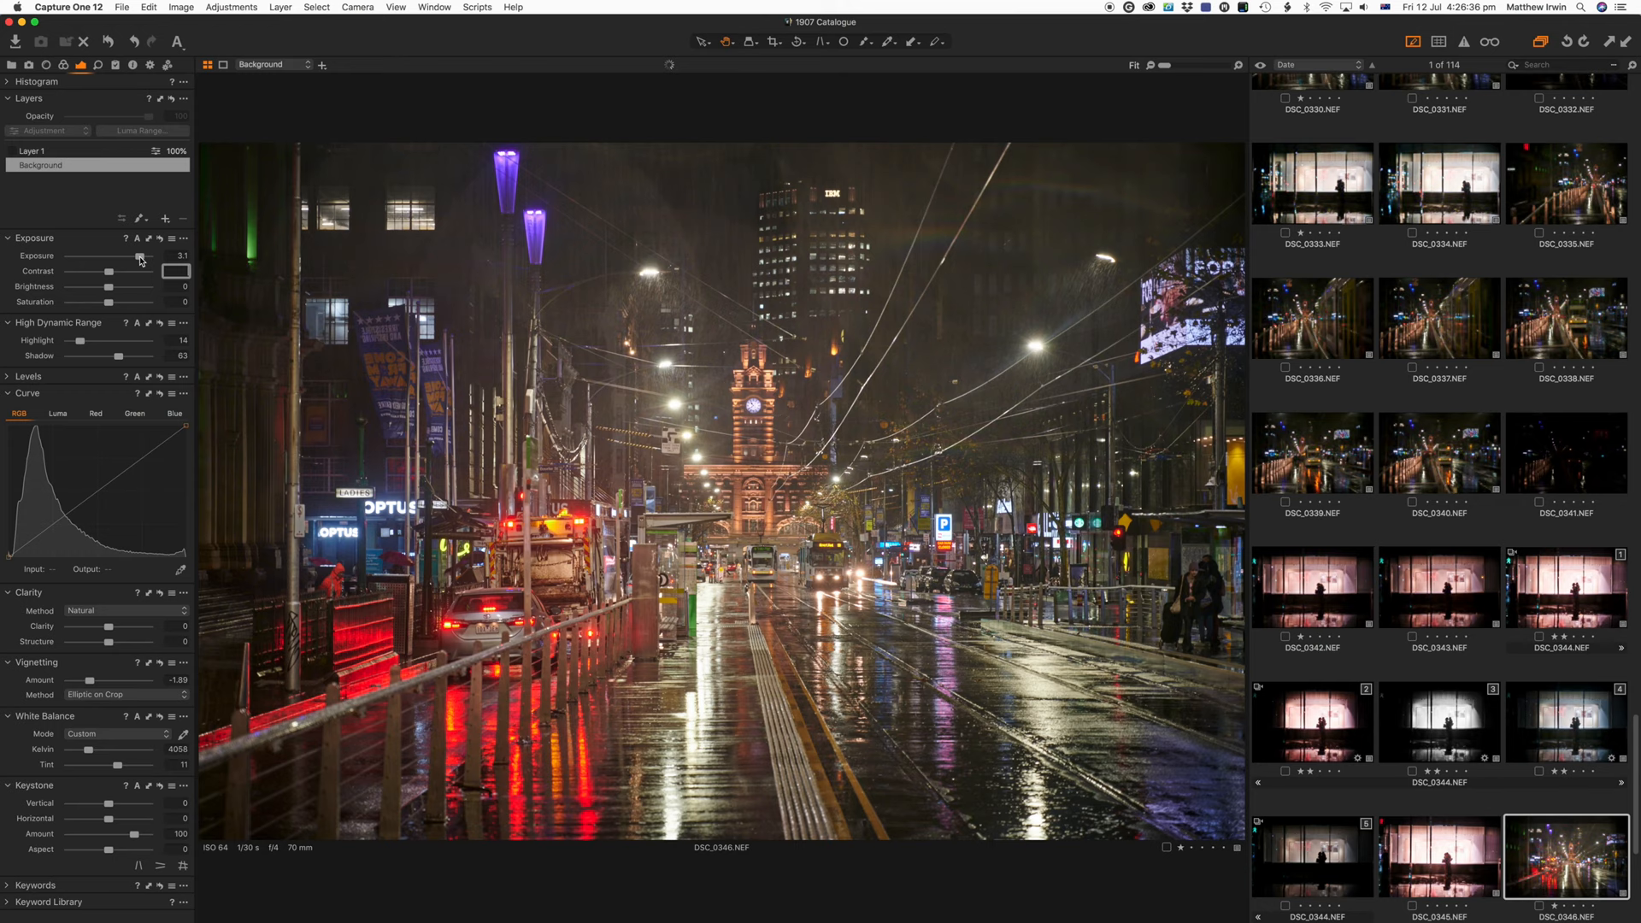
pyautogui.moveTo(139, 257); pyautogui.dragTo(126, 257)
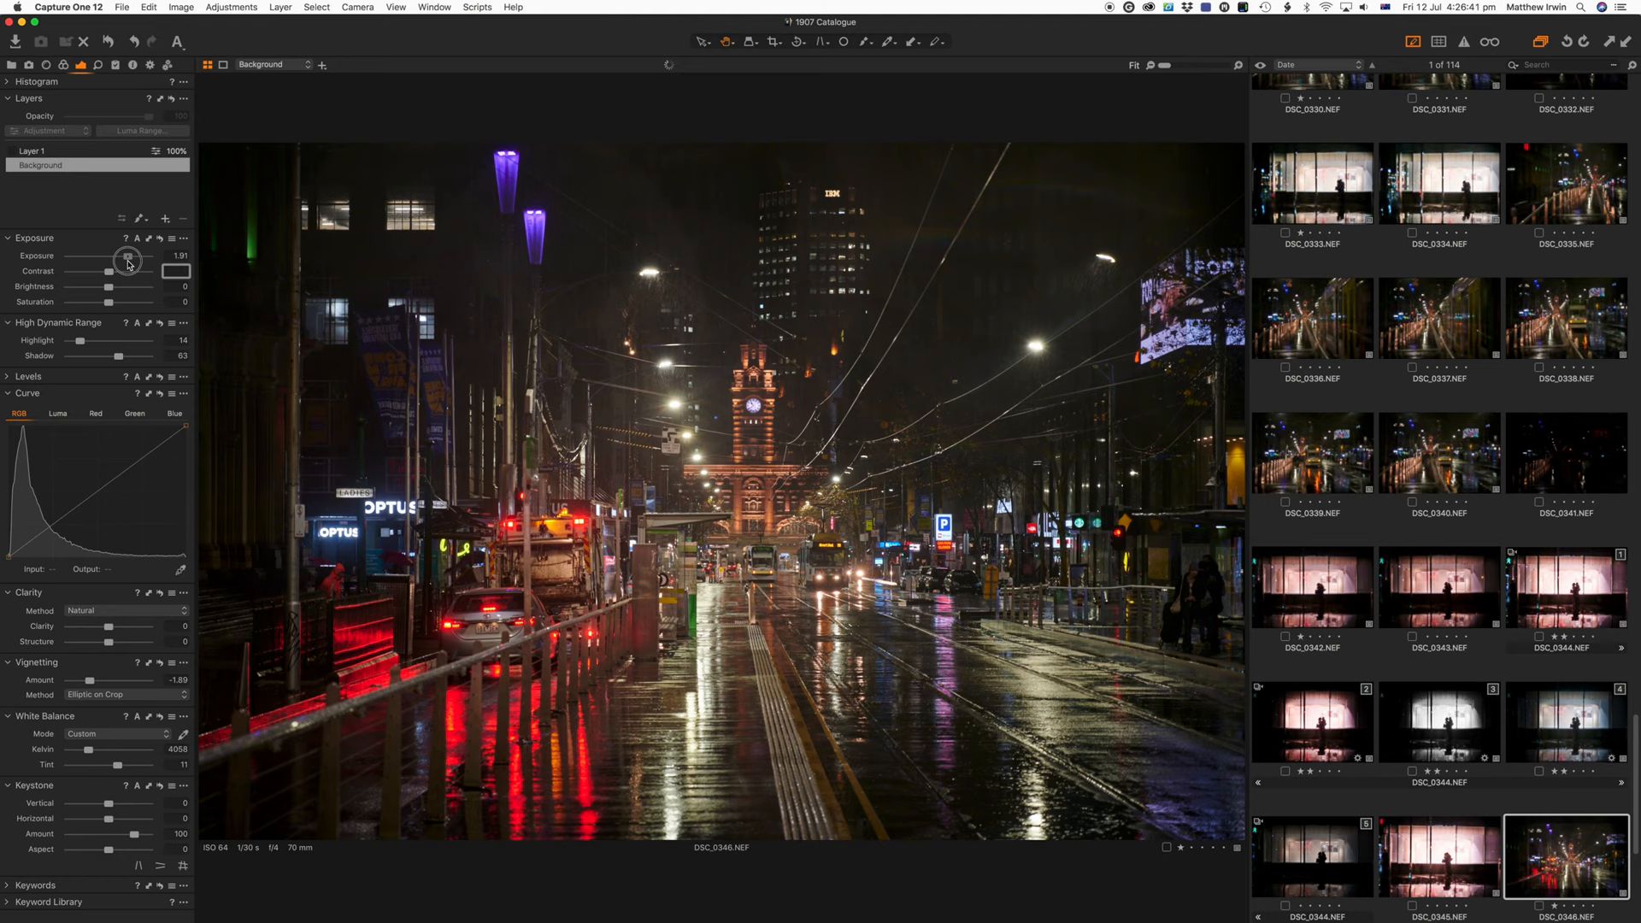
pyautogui.moveTo(128, 257); pyautogui.dragTo(134, 256)
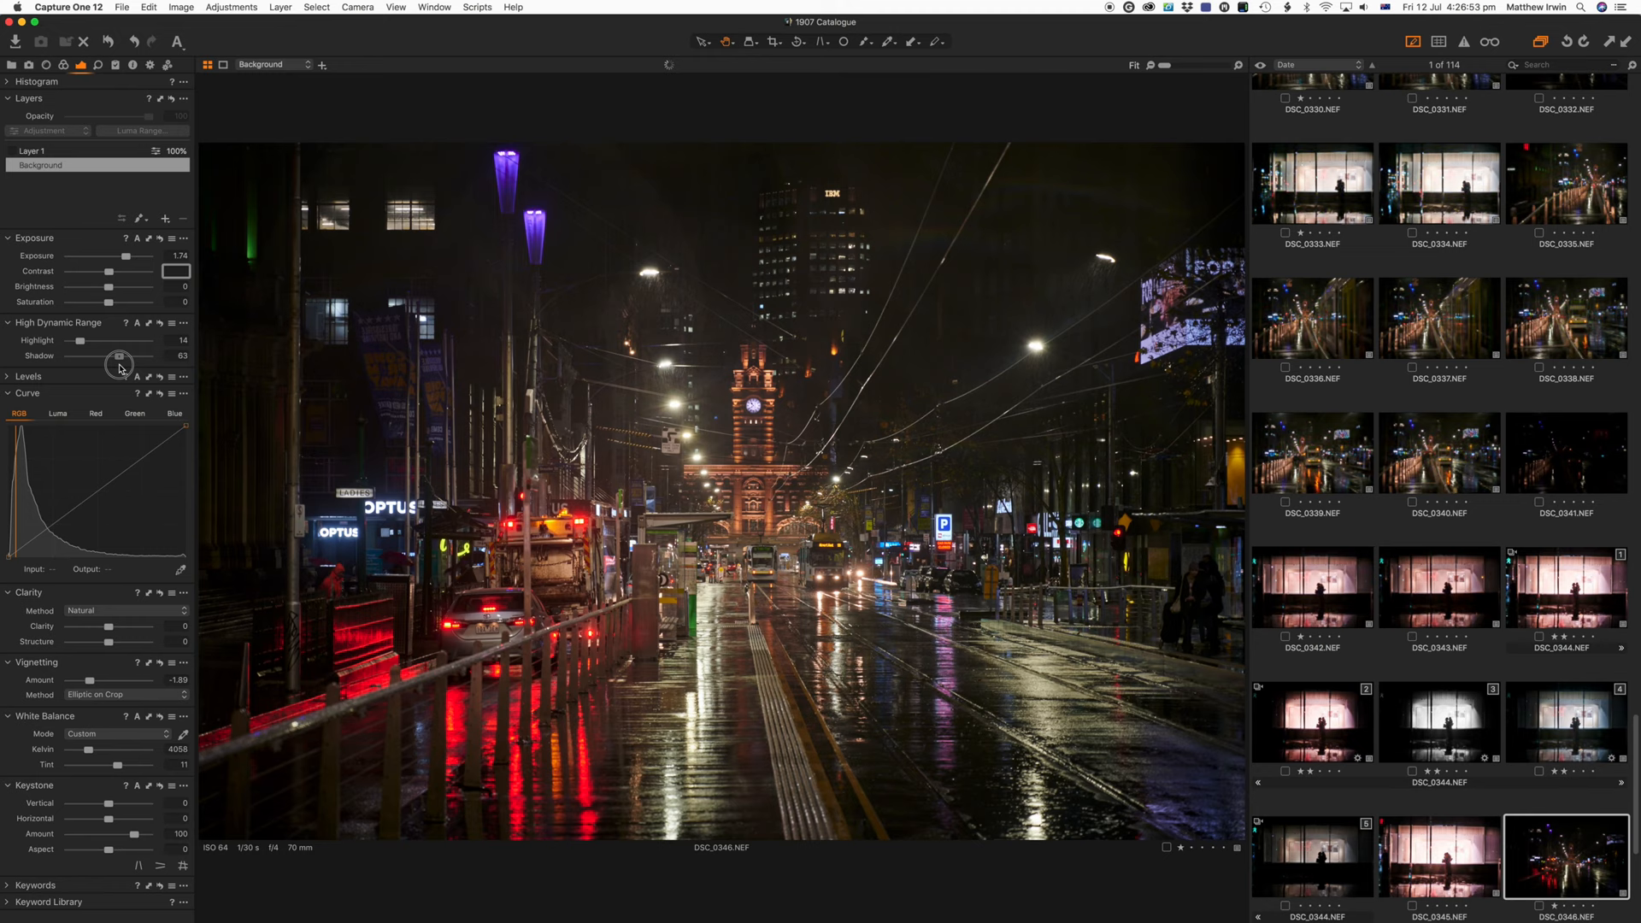
pyautogui.moveTo(119, 354); pyautogui.dragTo(128, 355)
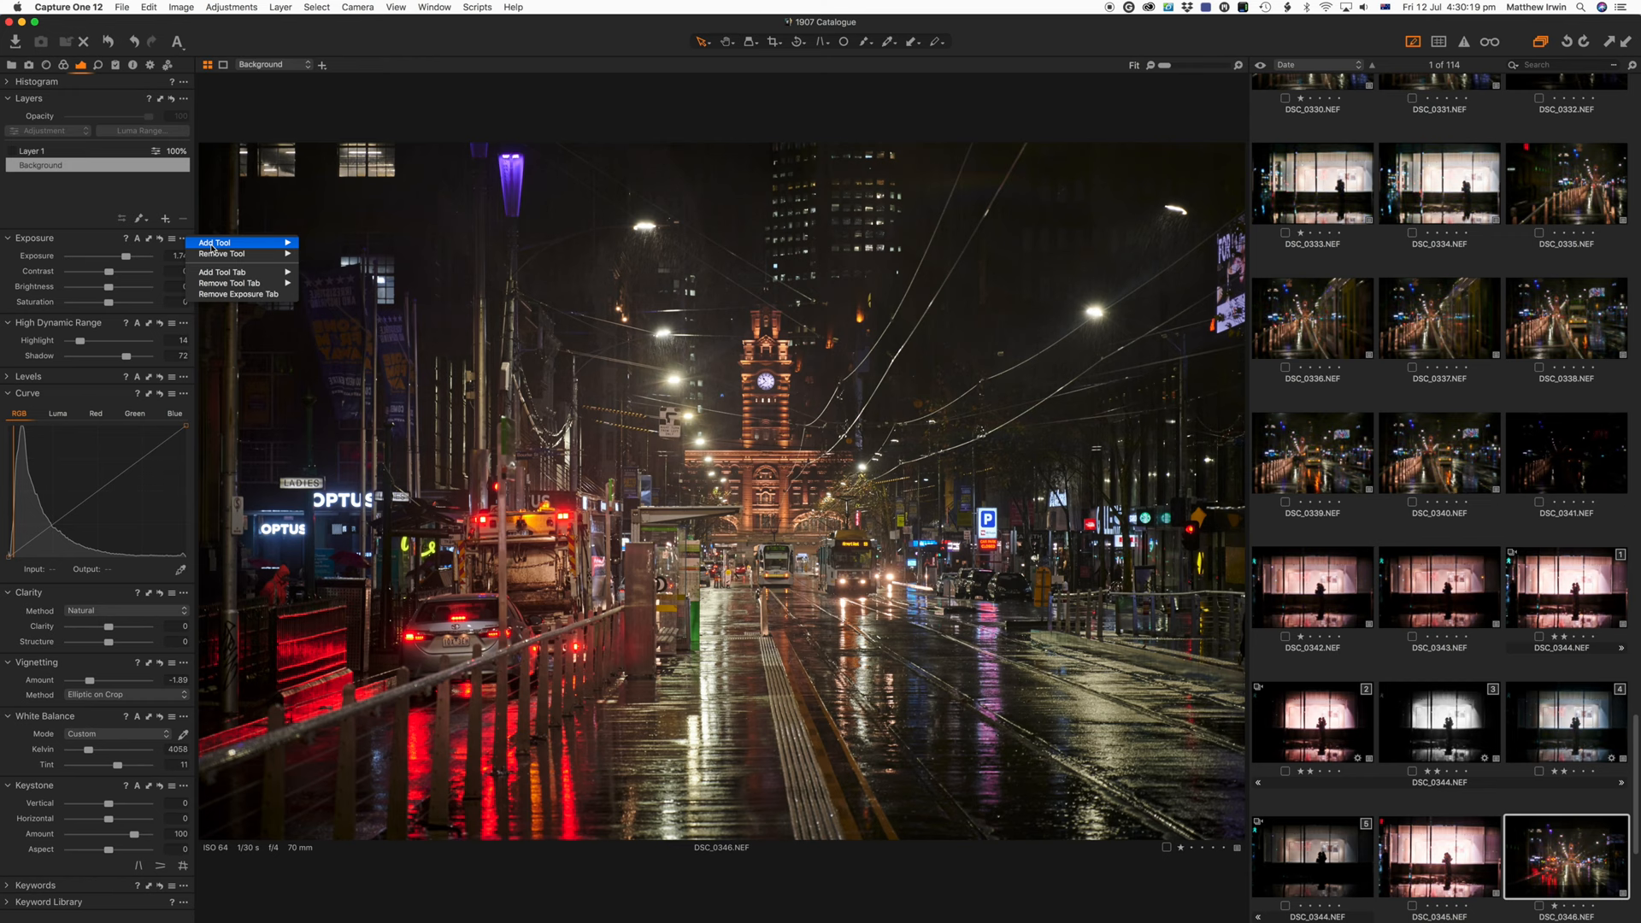
# Step: Dismiss the tool options menu and ease the vignetting to about -0.13
pyautogui.click(214, 243)
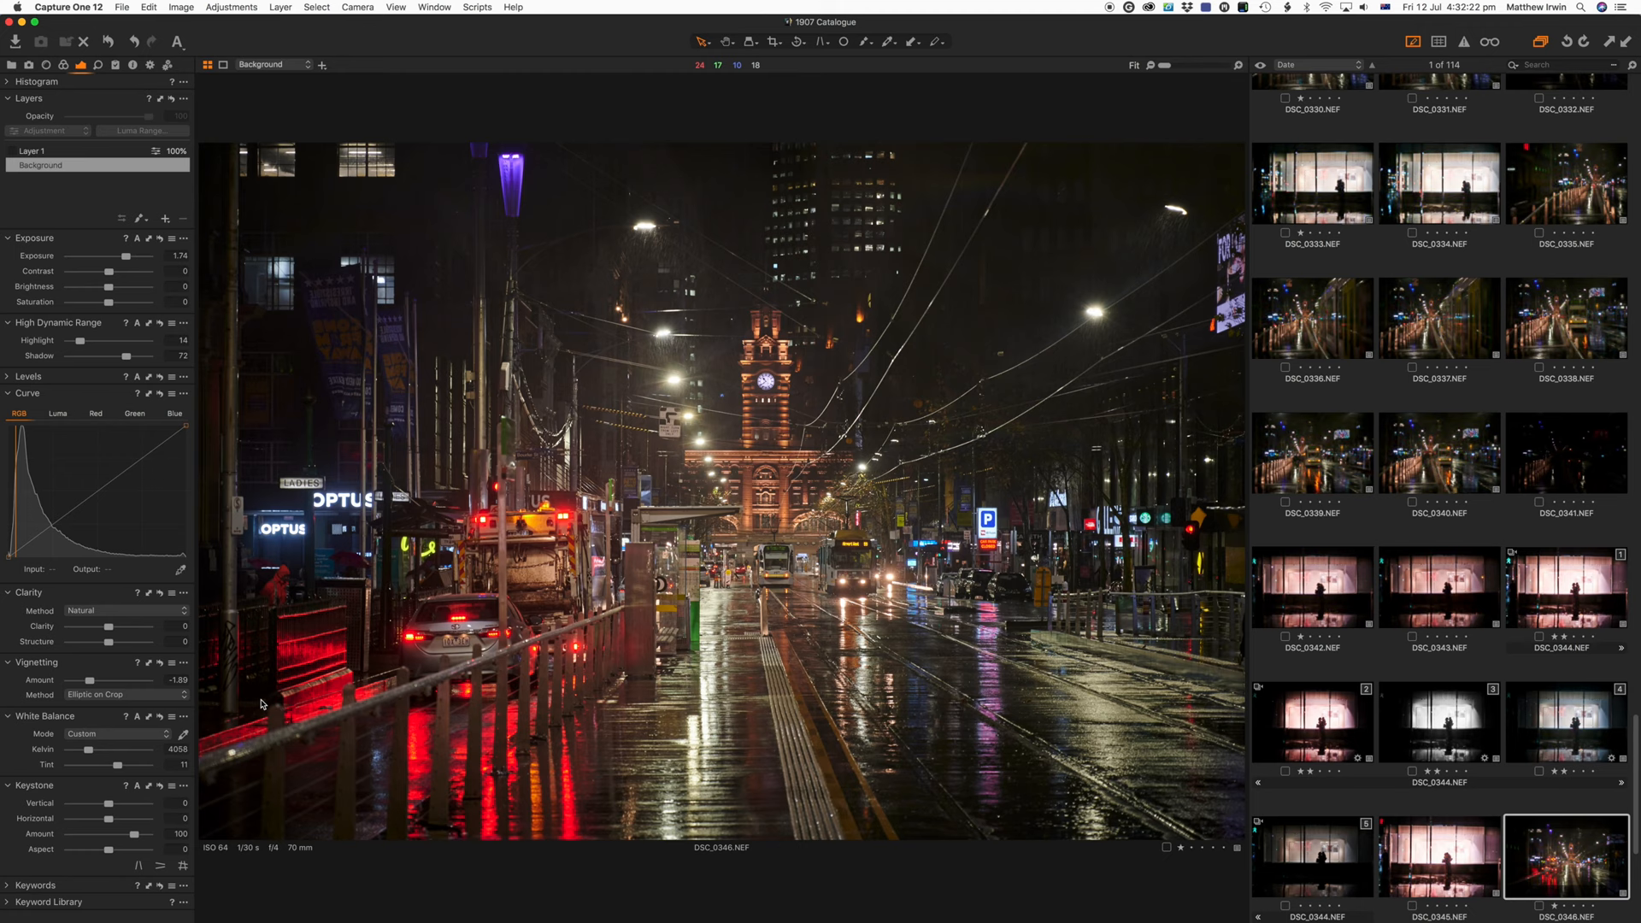
pyautogui.moveTo(91, 679); pyautogui.dragTo(107, 679)
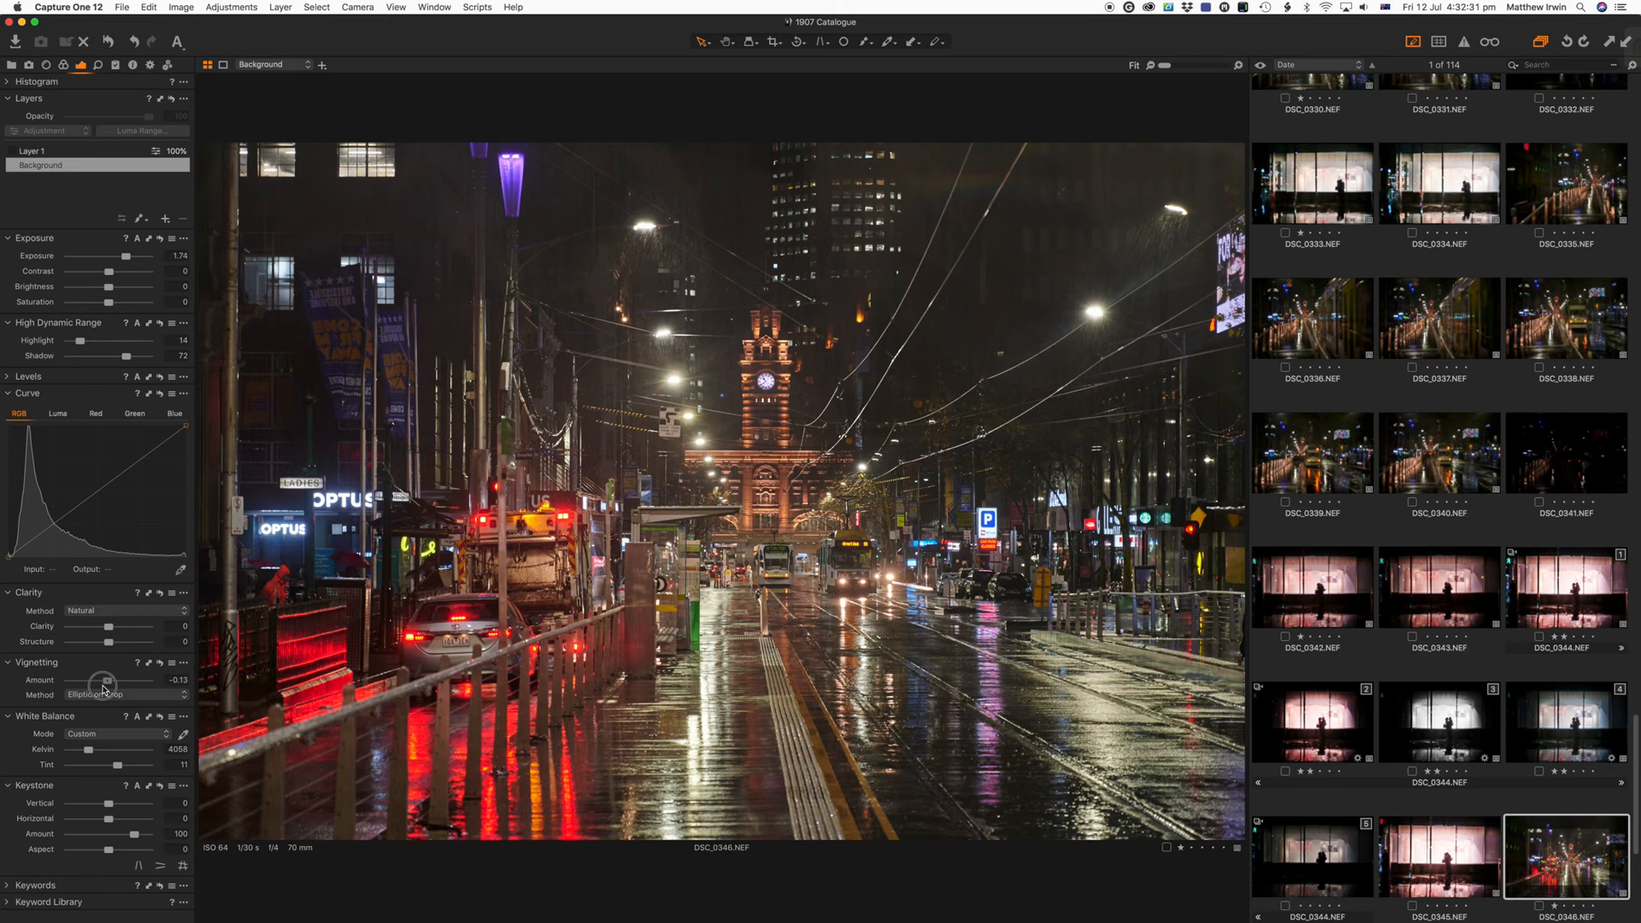
# Step: Try several Vignetting Amount values, settling on edge darkening around -1.29
pyautogui.moveTo(107, 679); pyautogui.dragTo(92, 679)
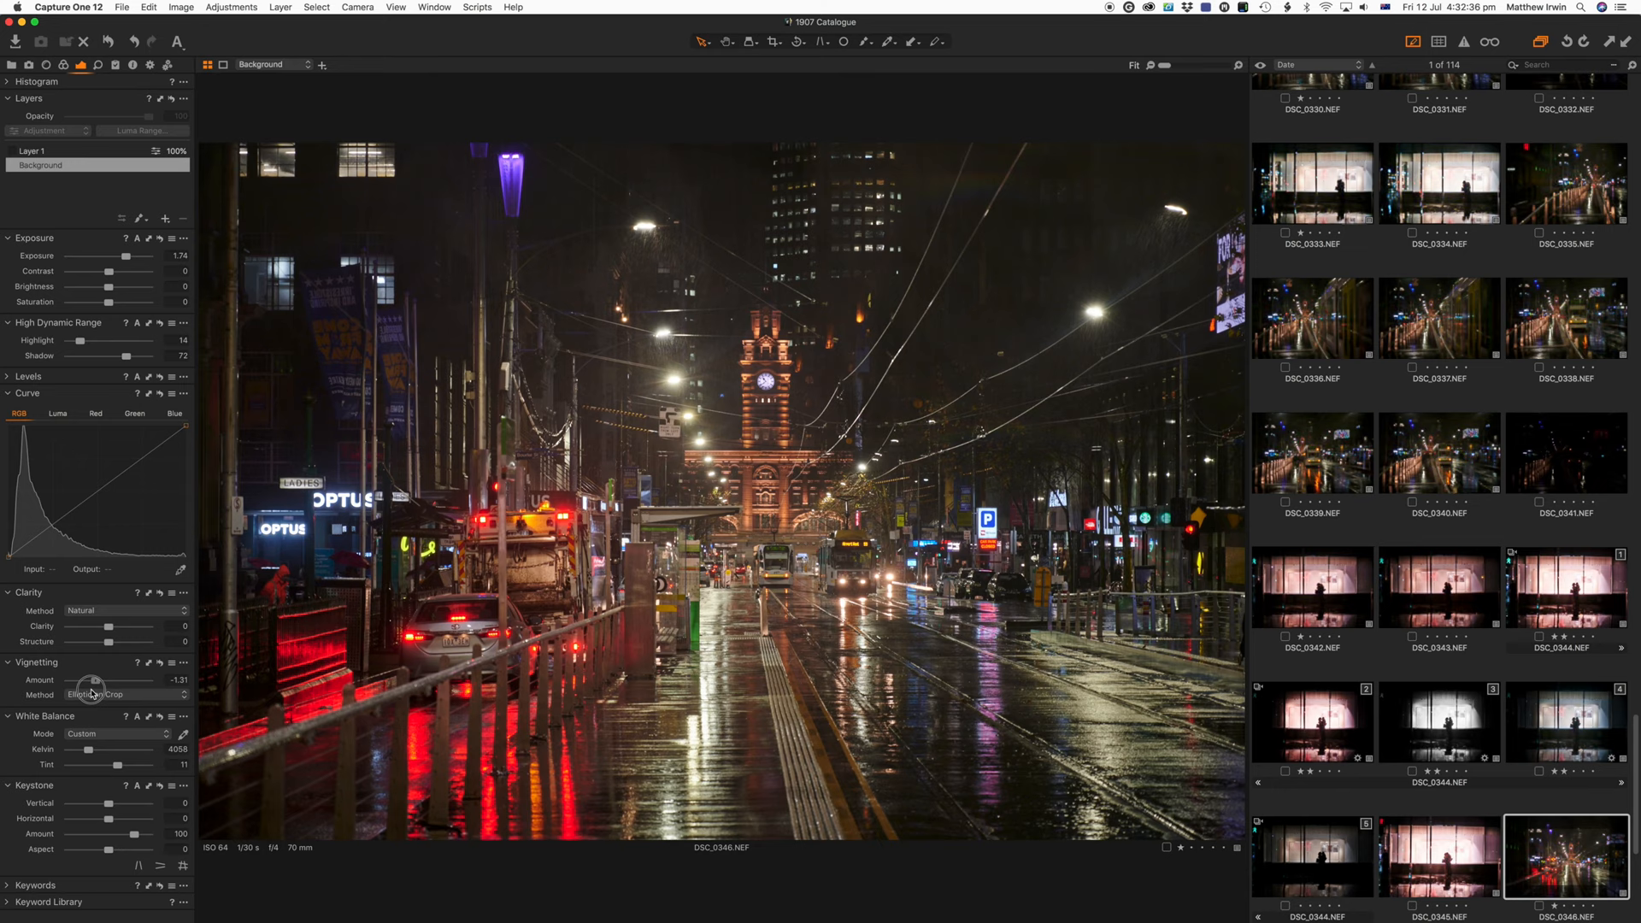
pyautogui.moveTo(93, 680); pyautogui.dragTo(72, 679)
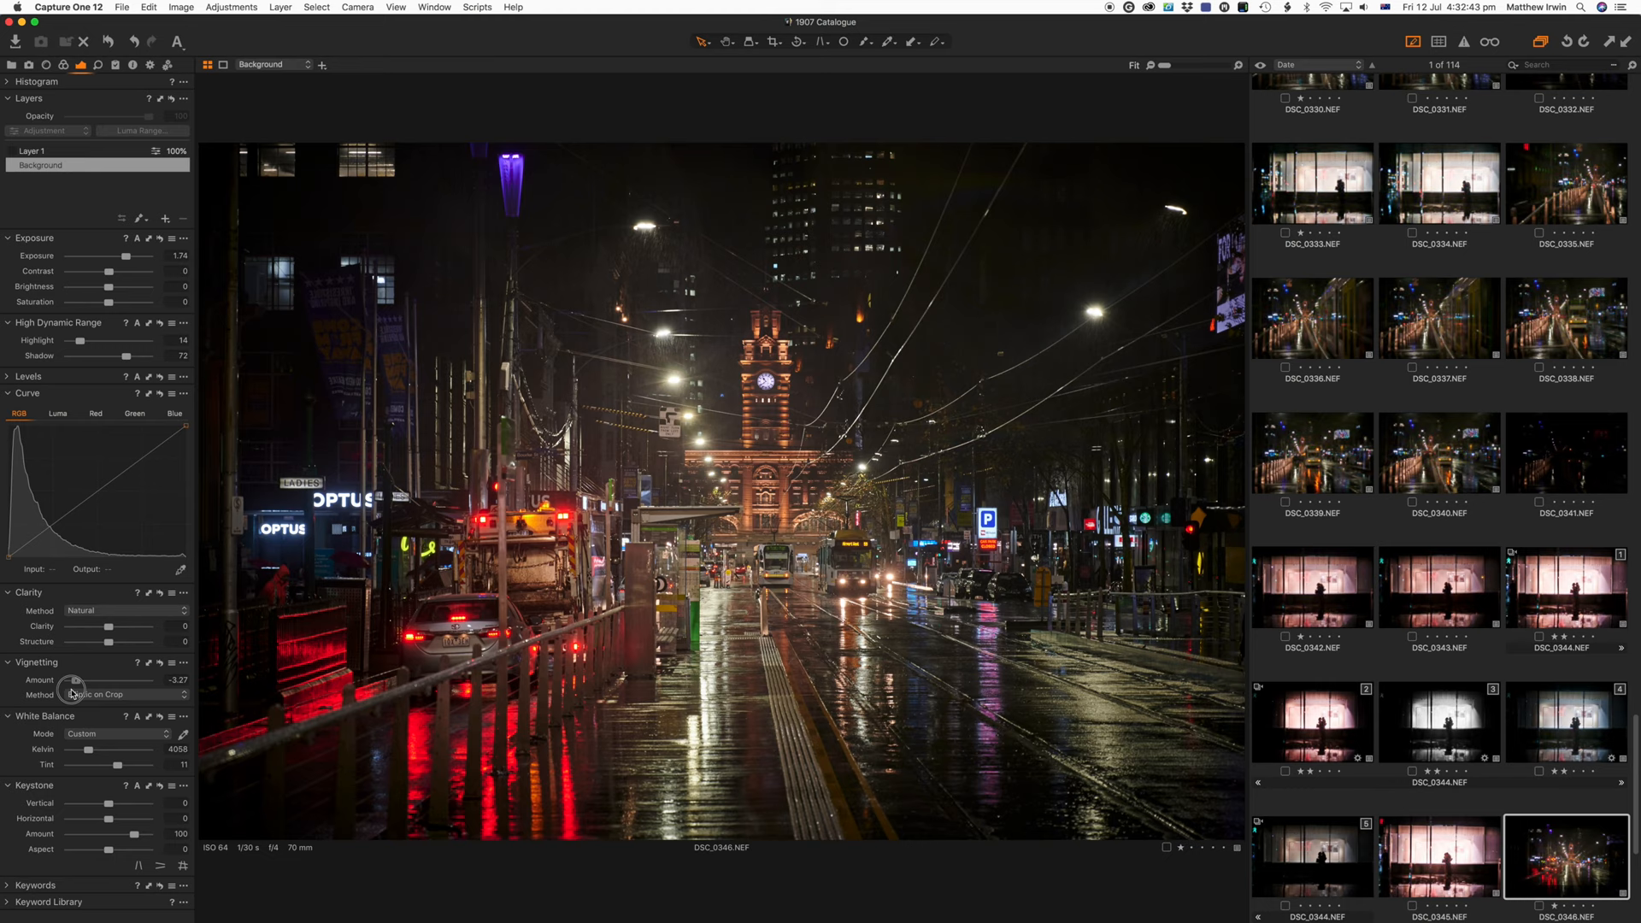
pyautogui.moveTo(74, 679); pyautogui.dragTo(104, 679)
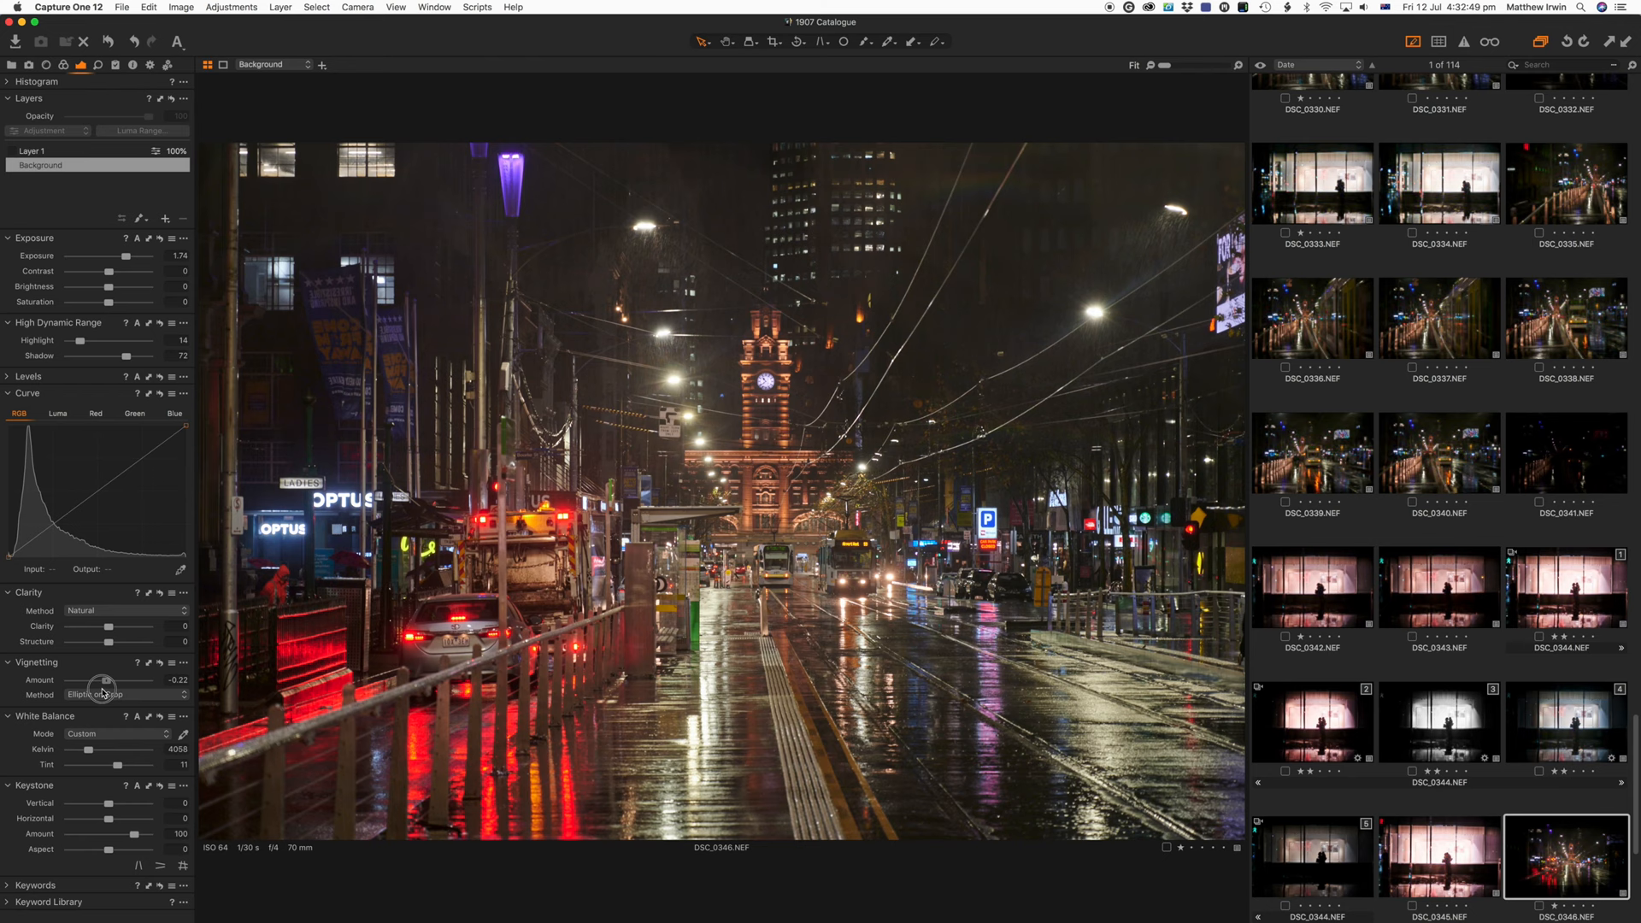
pyautogui.moveTo(103, 677); pyautogui.dragTo(108, 678)
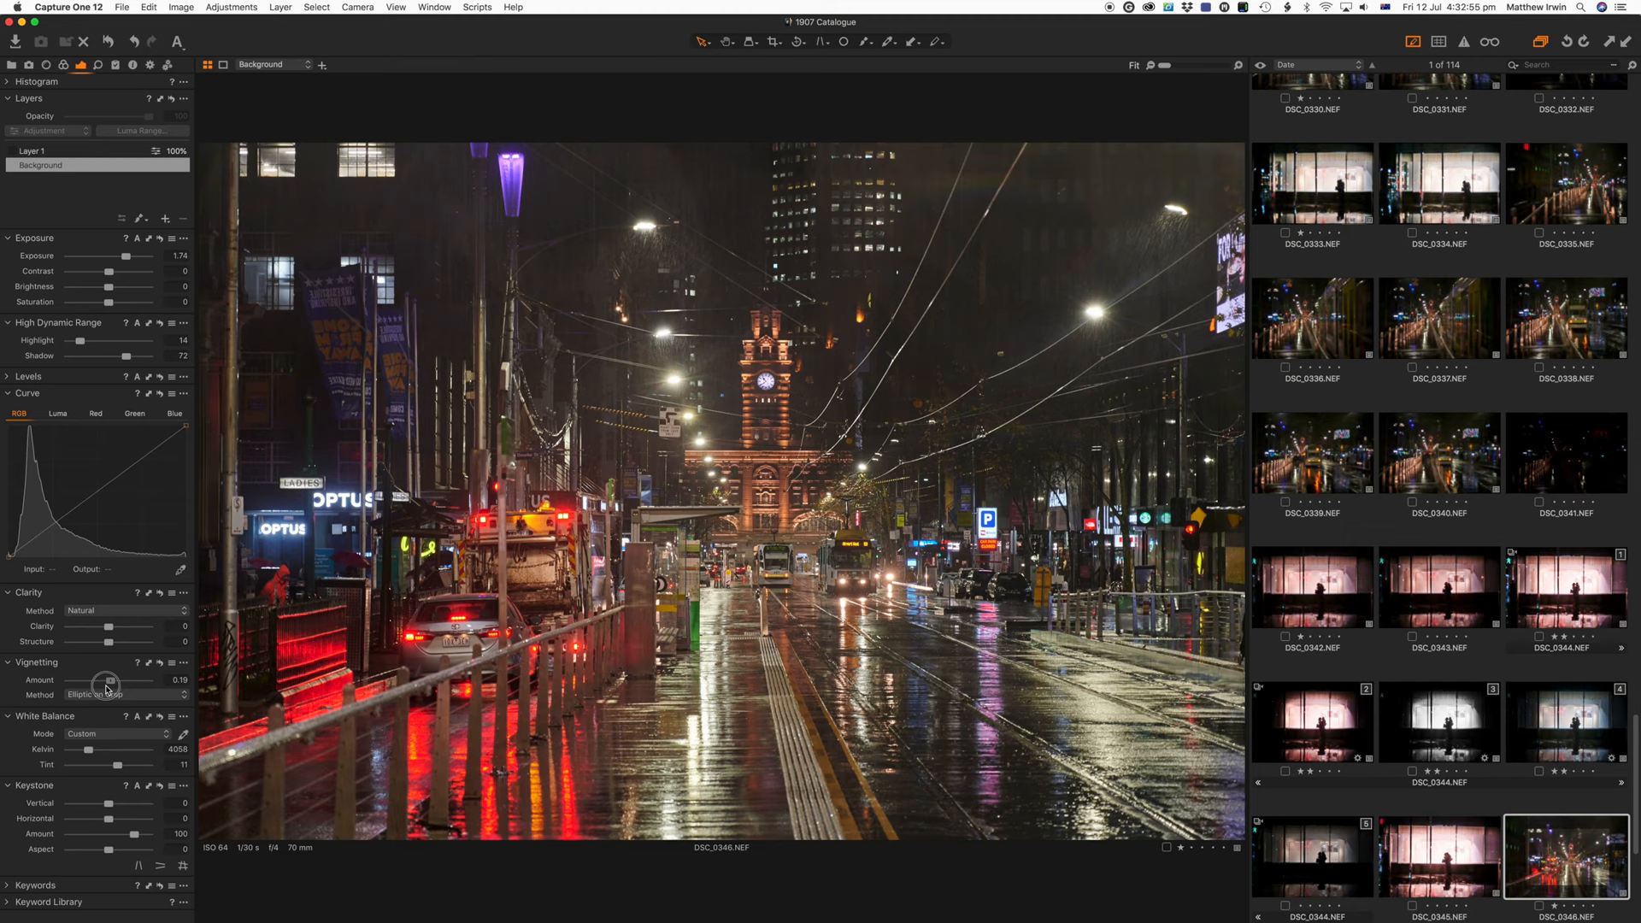
pyautogui.moveTo(107, 679); pyautogui.dragTo(99, 680)
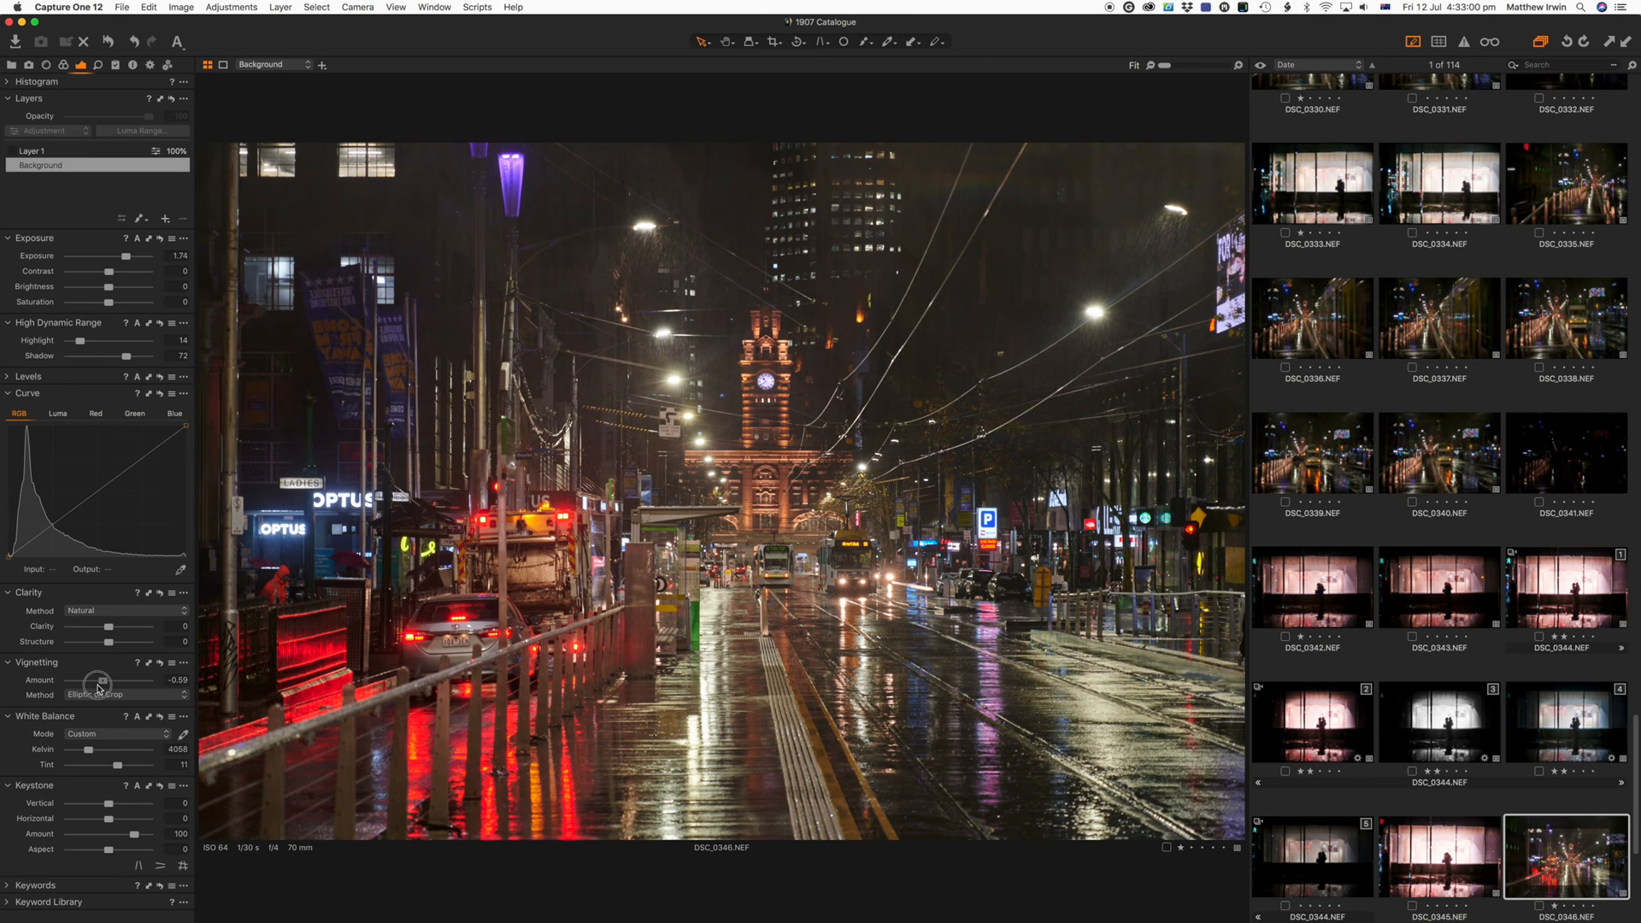
pyautogui.moveTo(104, 679); pyautogui.dragTo(94, 679)
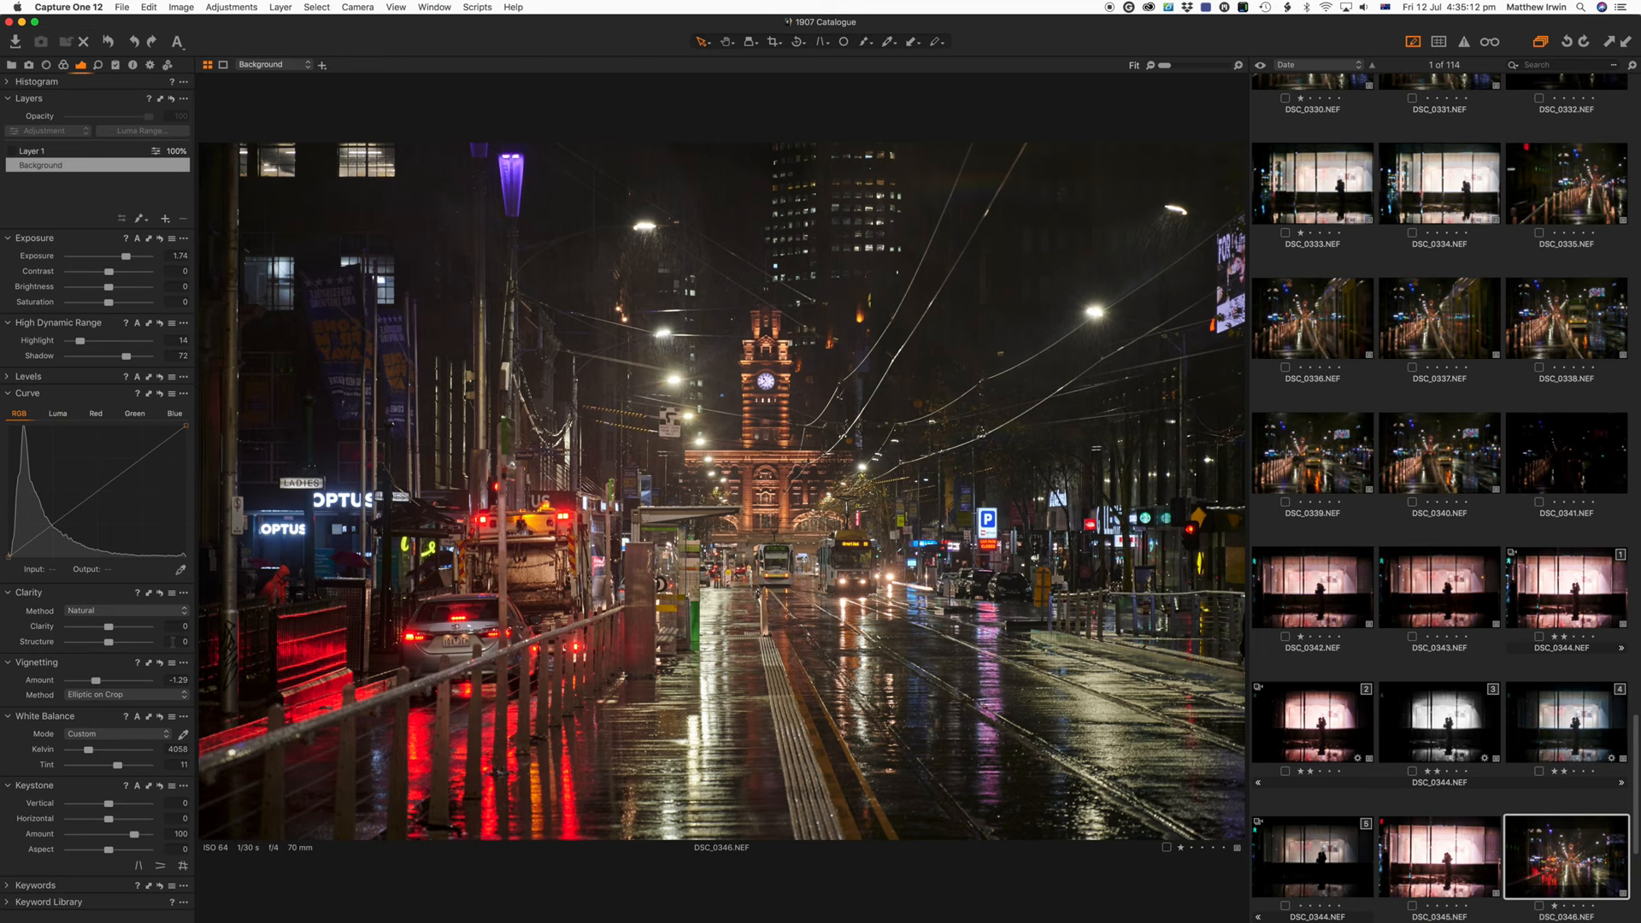
# Step: Open DSC_0337, ease exposure to about +2.53, lift shadows and cool the colour temperature
pyautogui.click(1437, 318)
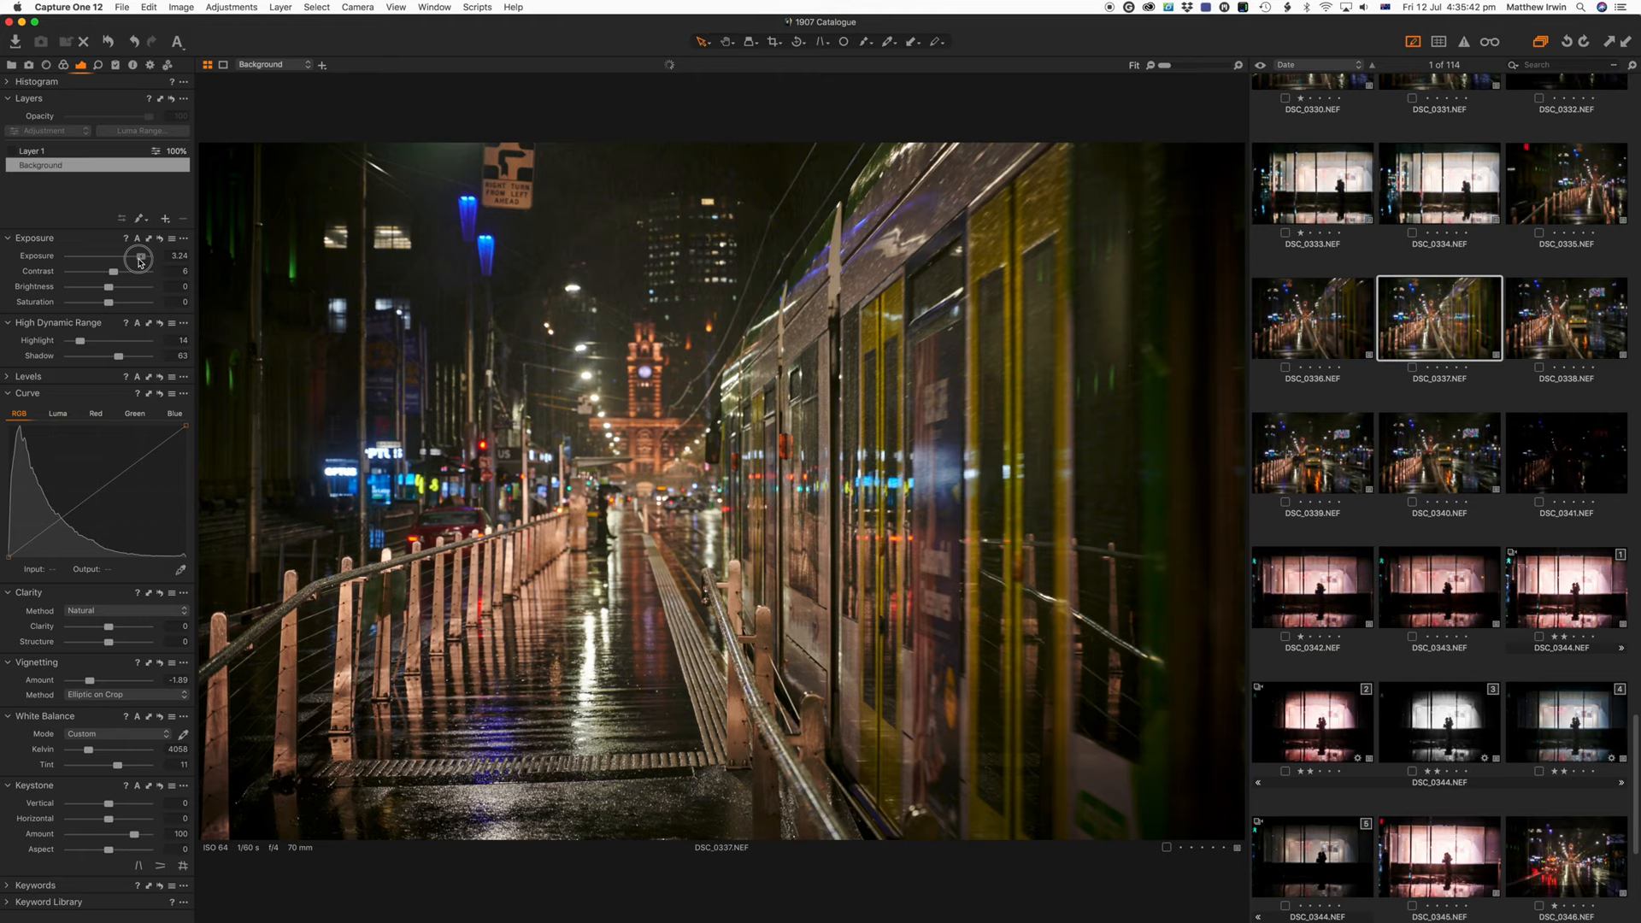
pyautogui.moveTo(139, 257); pyautogui.dragTo(126, 256)
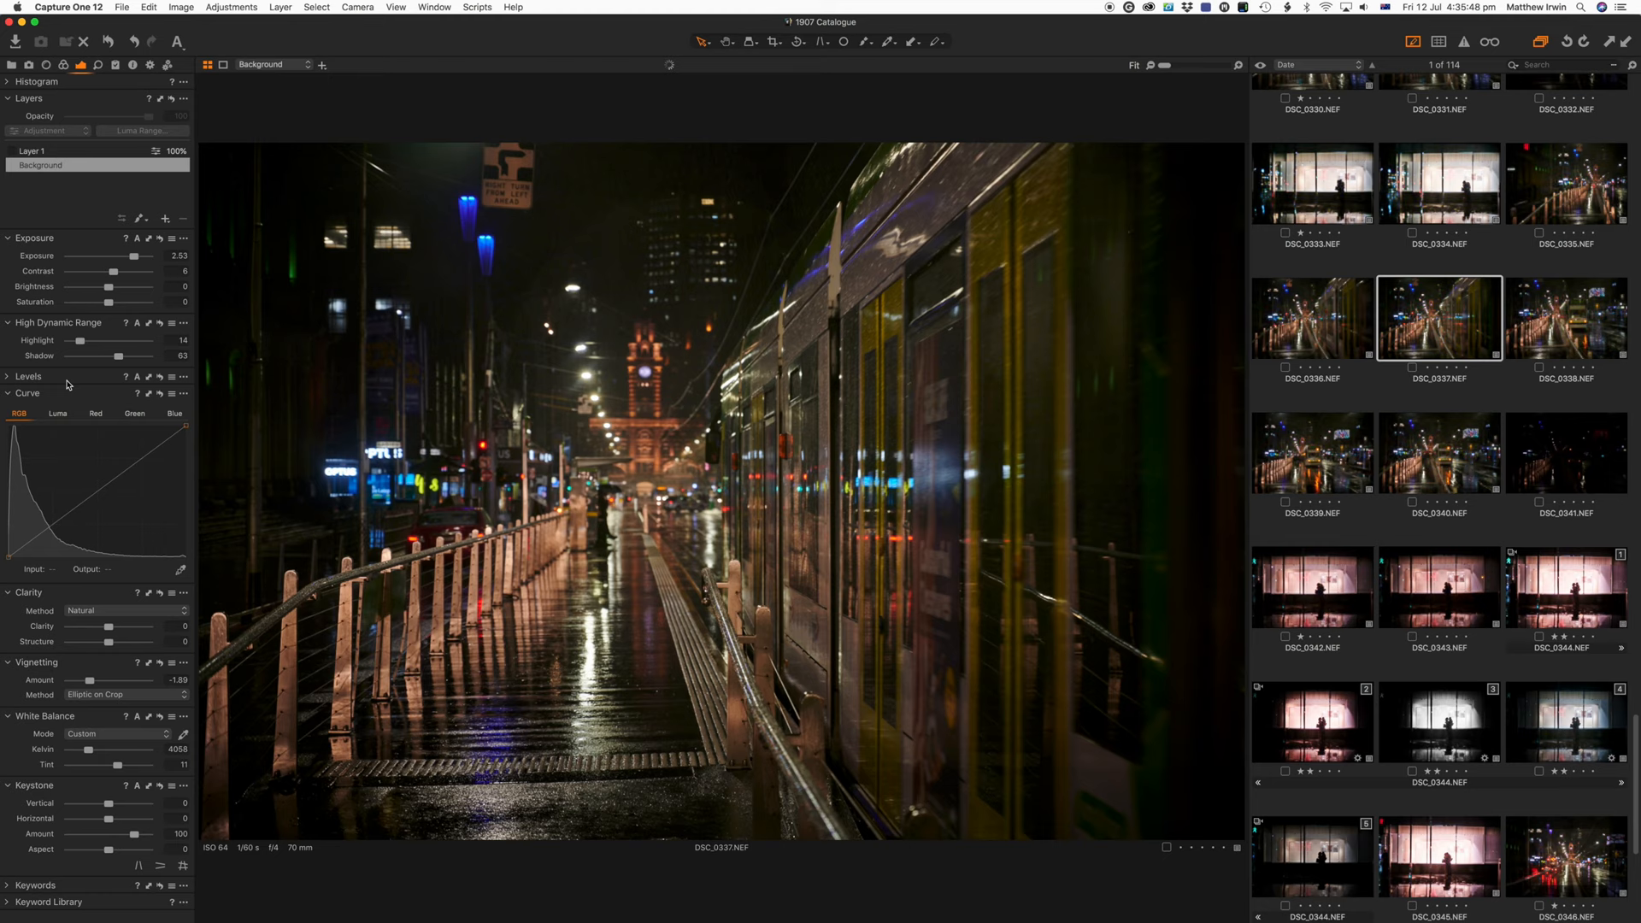
pyautogui.moveTo(105, 355); pyautogui.dragTo(149, 355)
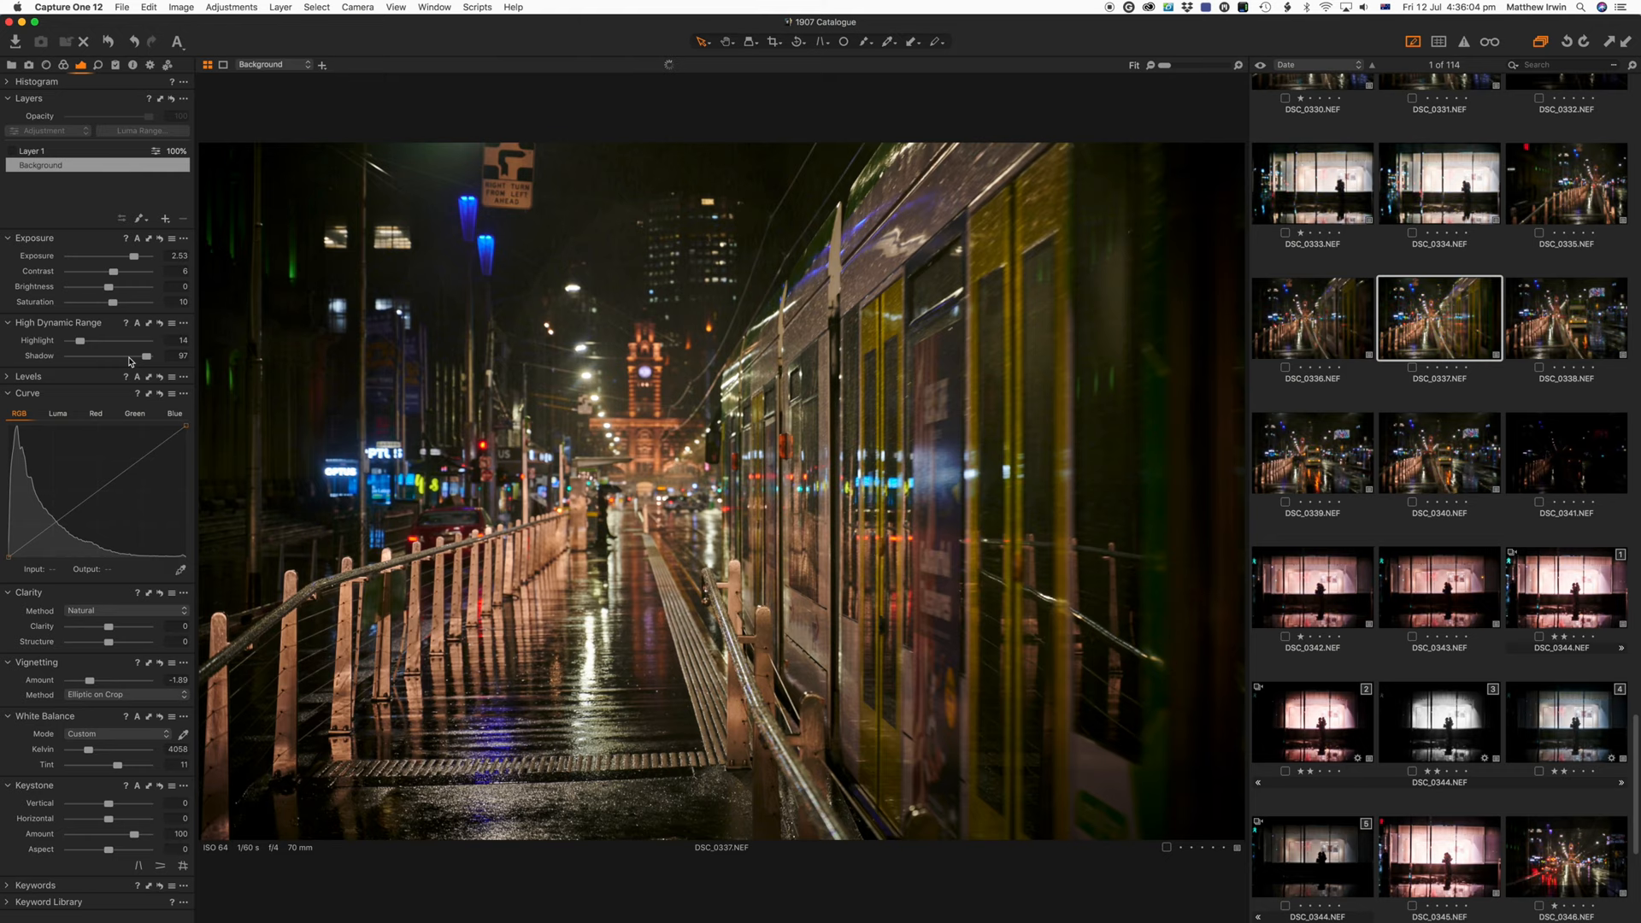
pyautogui.moveTo(101, 756); pyautogui.dragTo(83, 757)
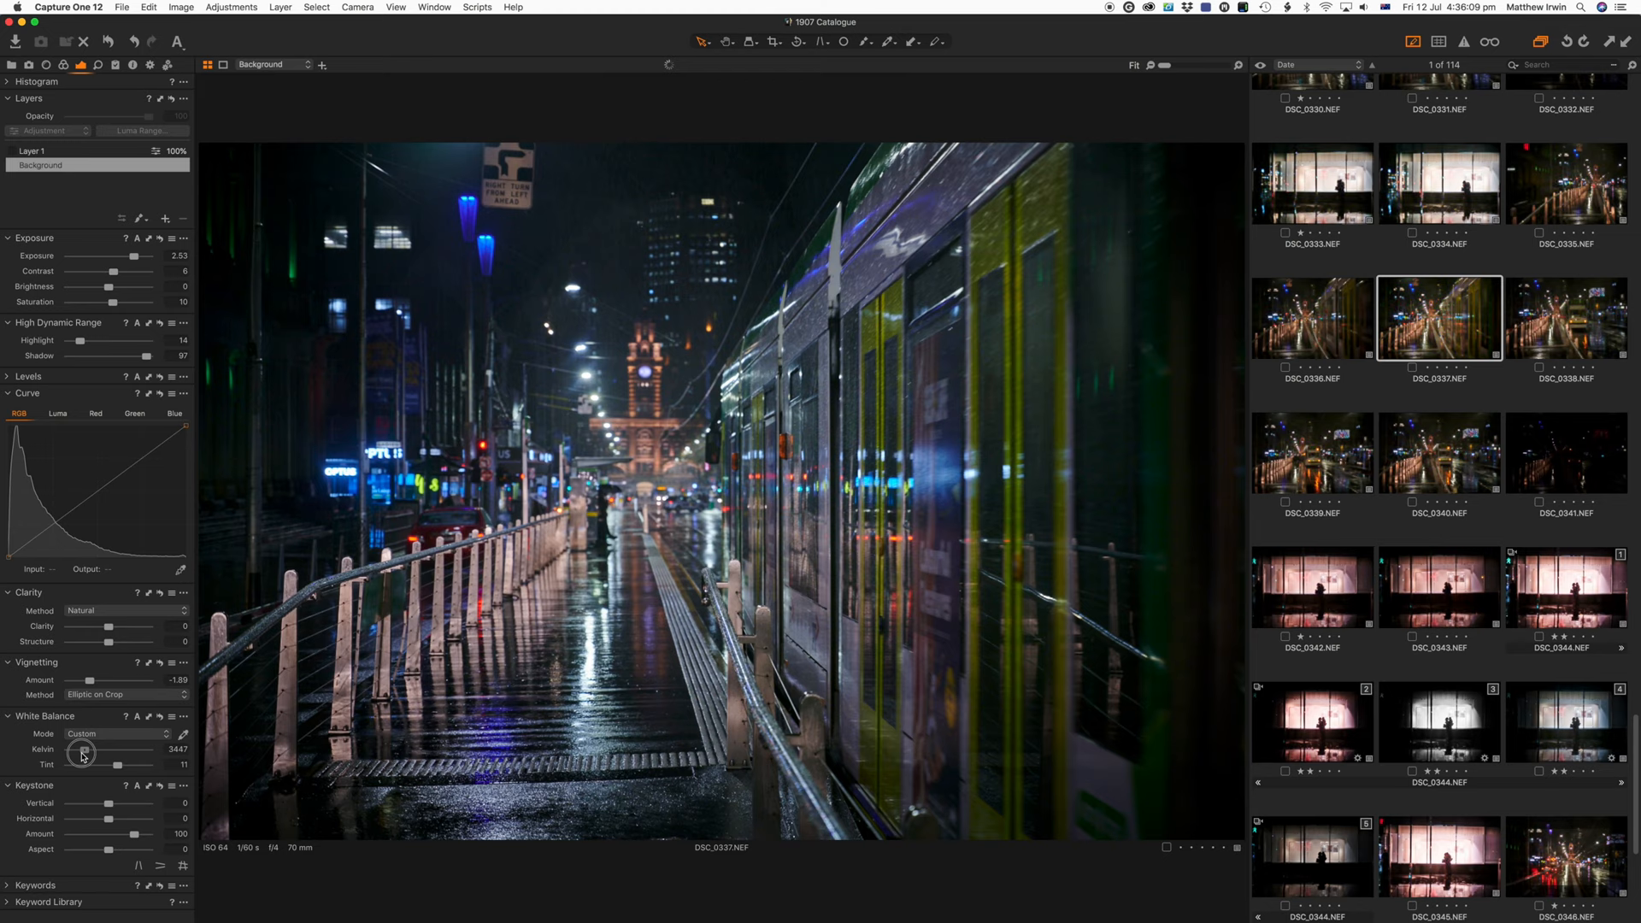
# Step: Nudge the white balance slightly warmer and readjust exposure to about +3.15
pyautogui.moveTo(84, 756); pyautogui.dragTo(120, 756)
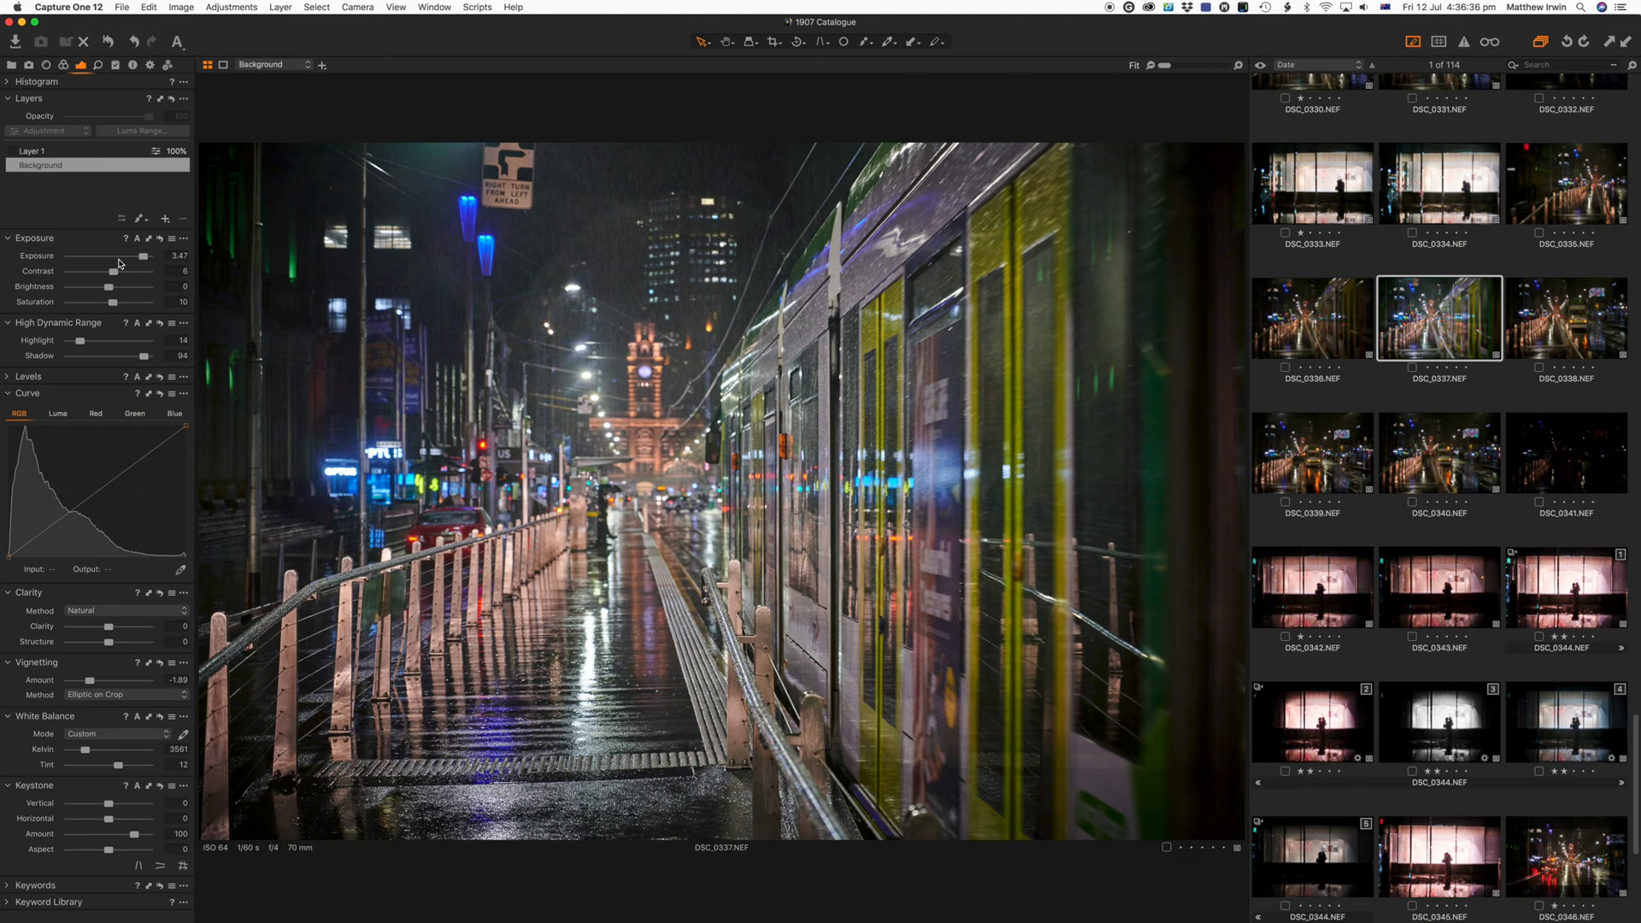
pyautogui.moveTo(93, 340); pyautogui.dragTo(131, 340)
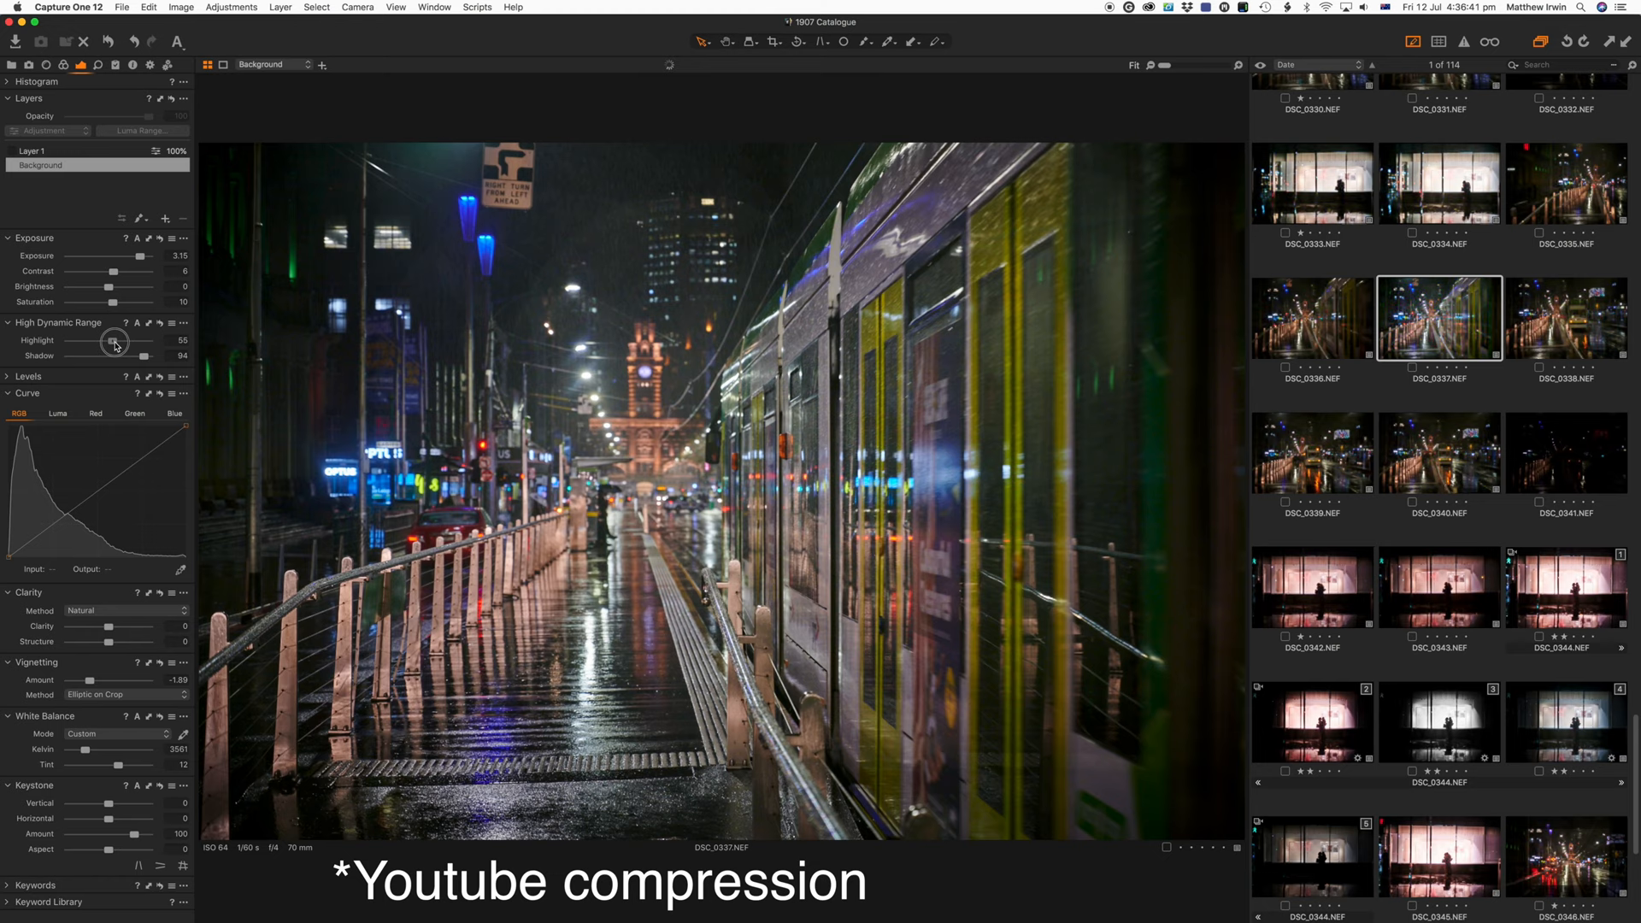